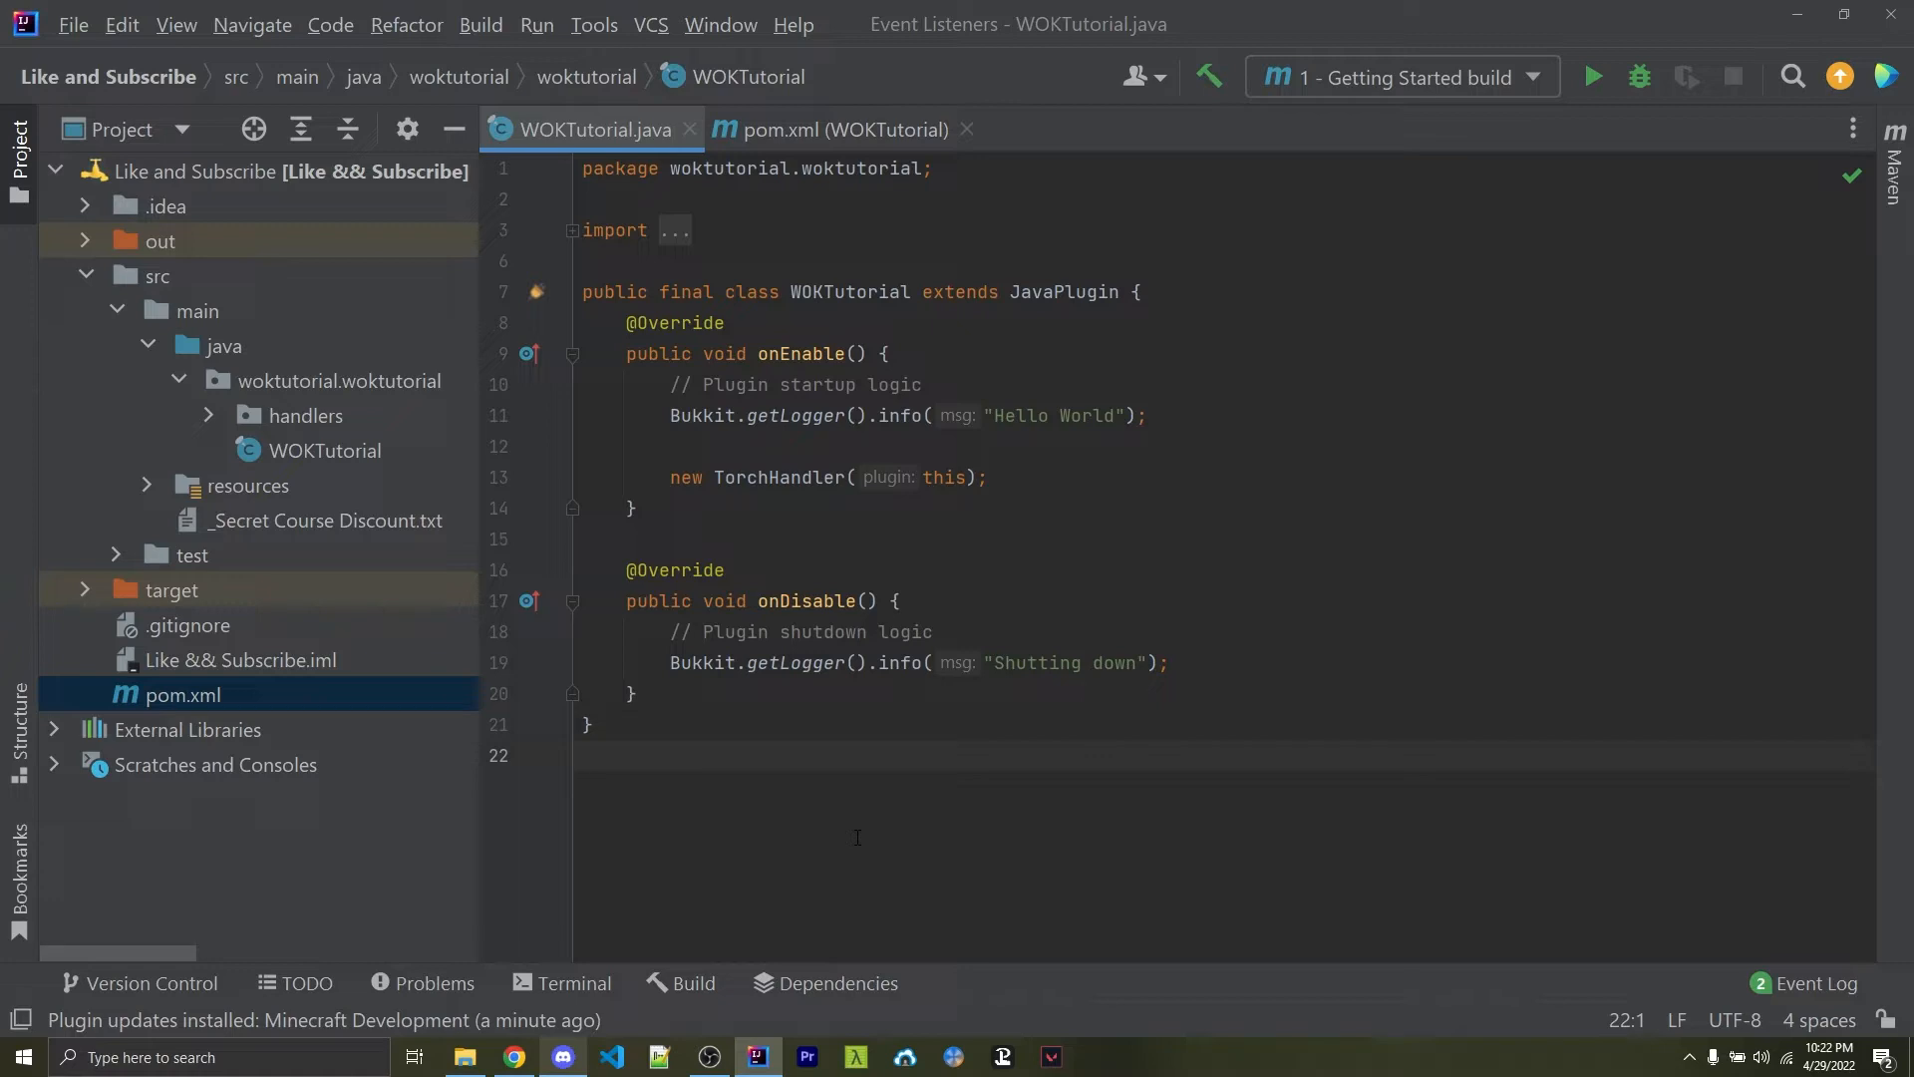
Bring the project's pom.xml into the editor from the Project tree
left_click(586, 755)
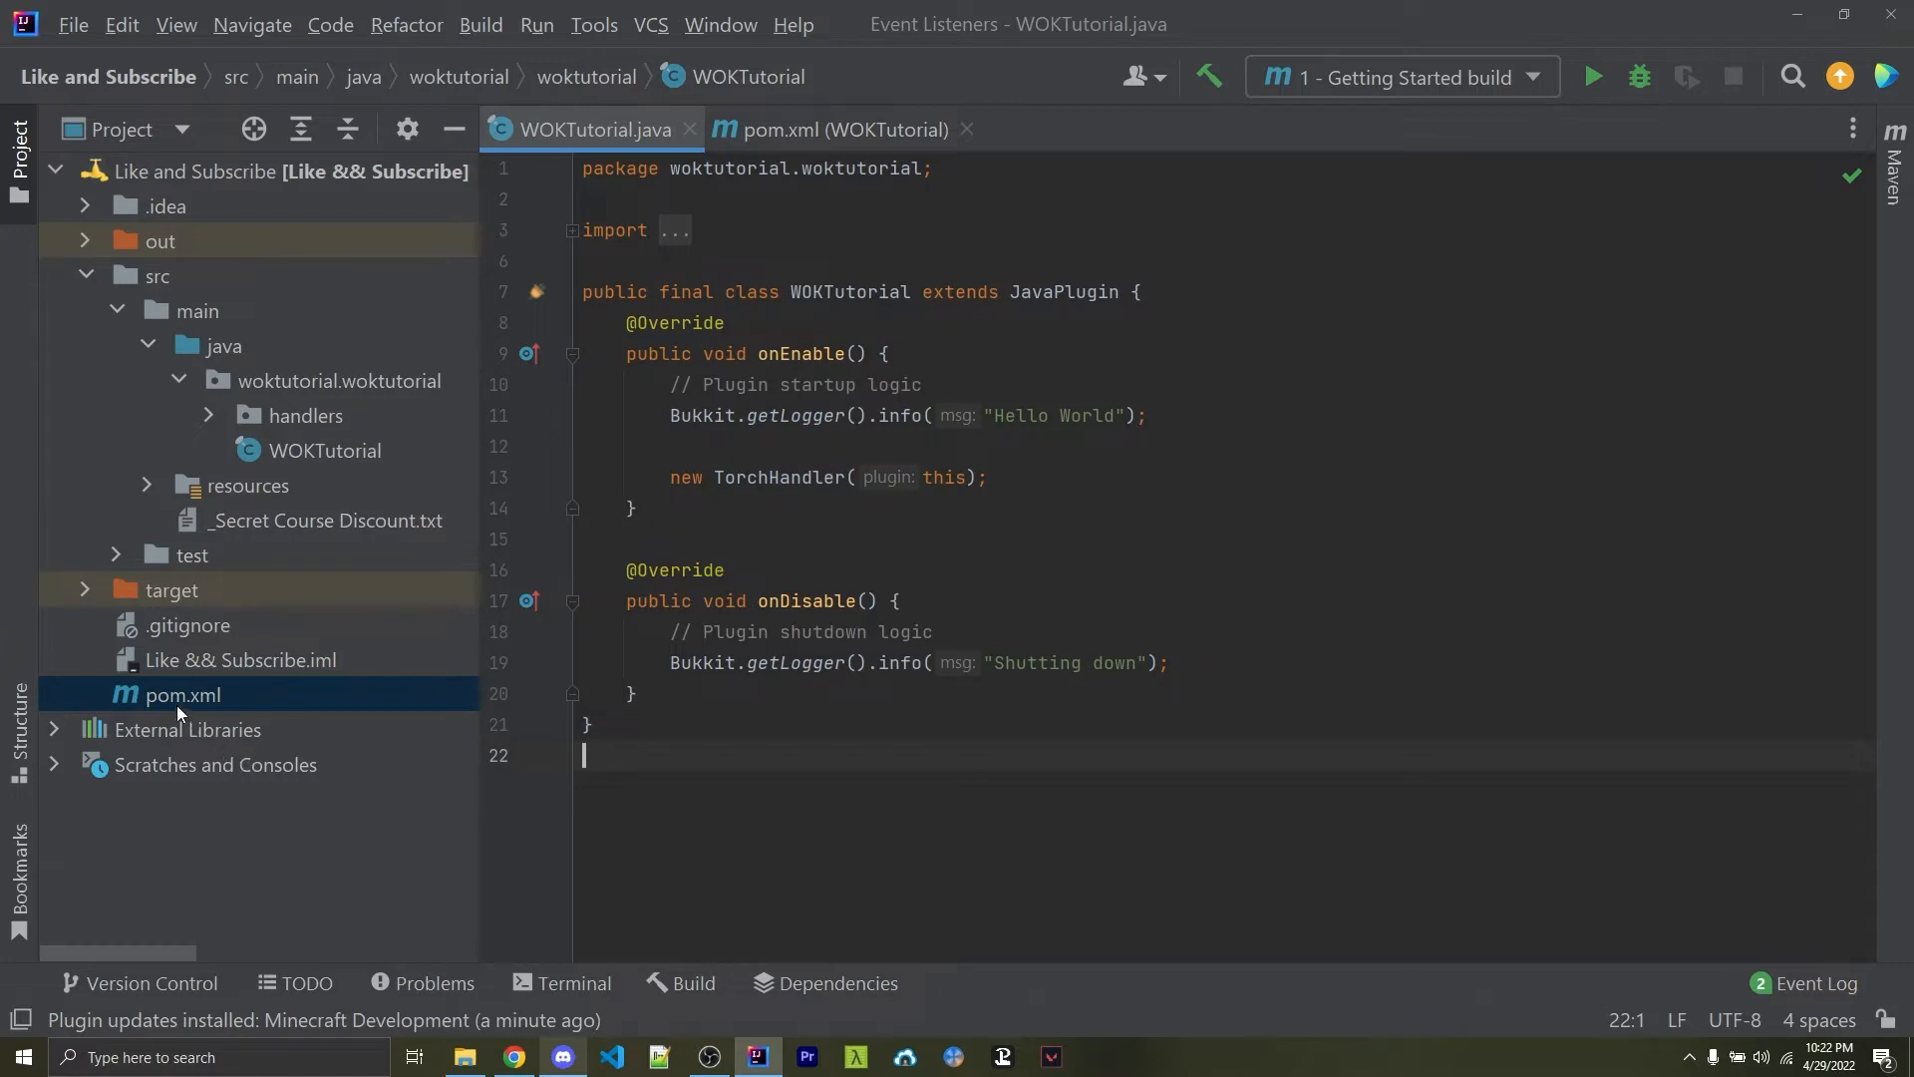
left_click(835, 130)
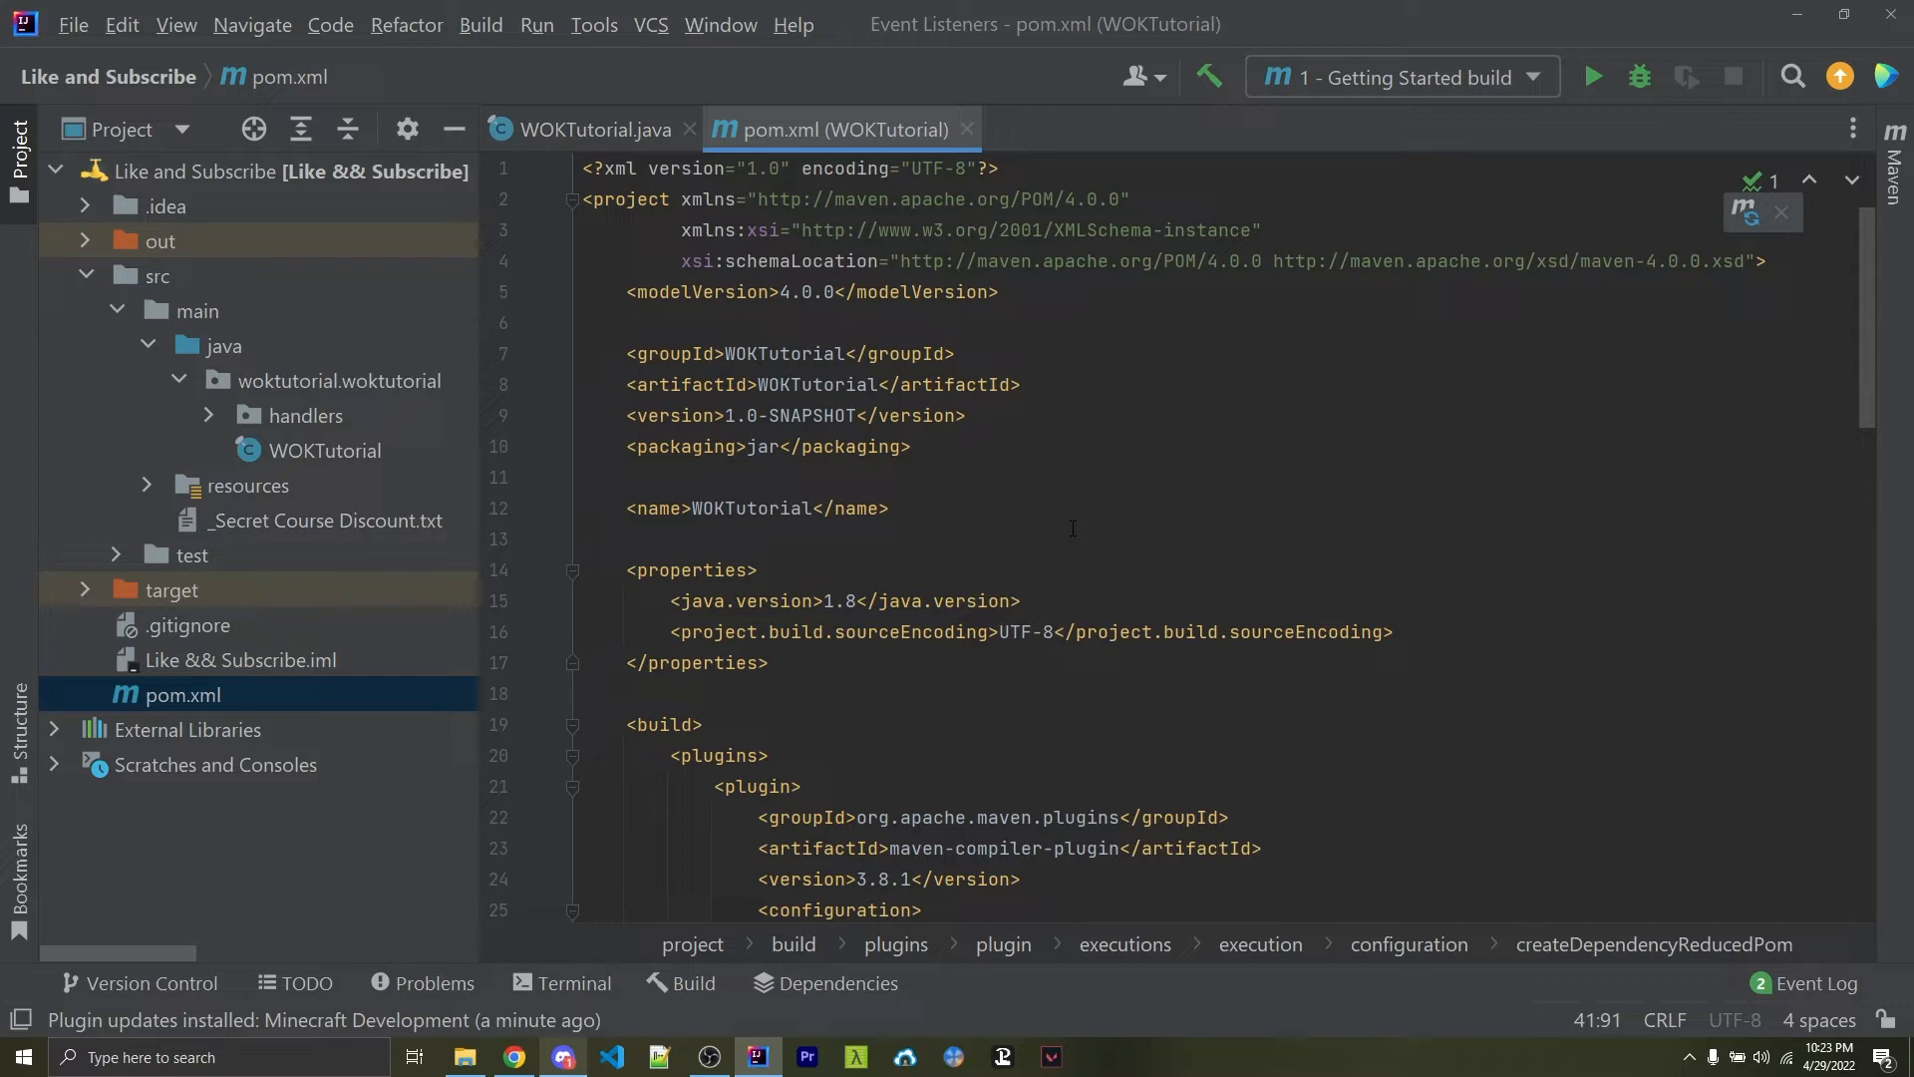
mouse_move(990, 440)
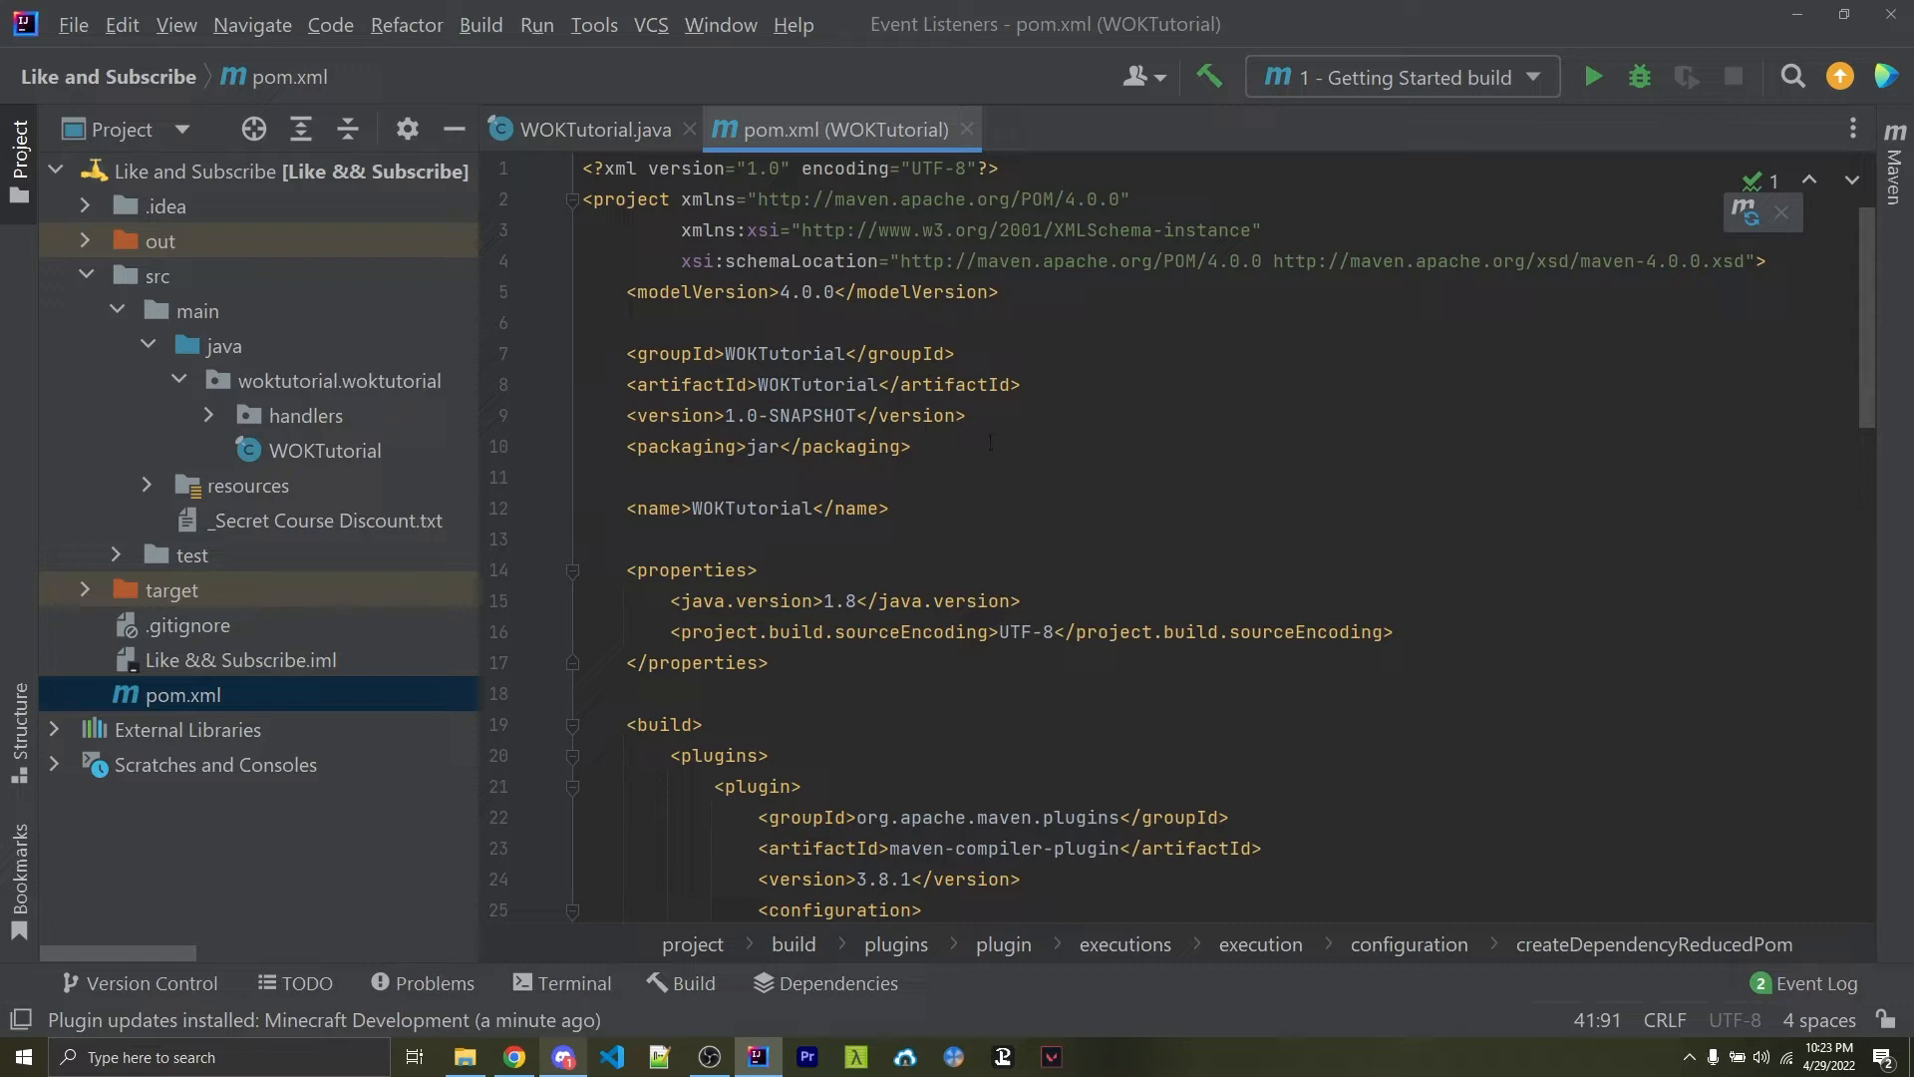
Add an empty <outputFile></outputFile> element under createDependencyReducedPom in the maven-shade-plugin configuration
double_click(661, 725)
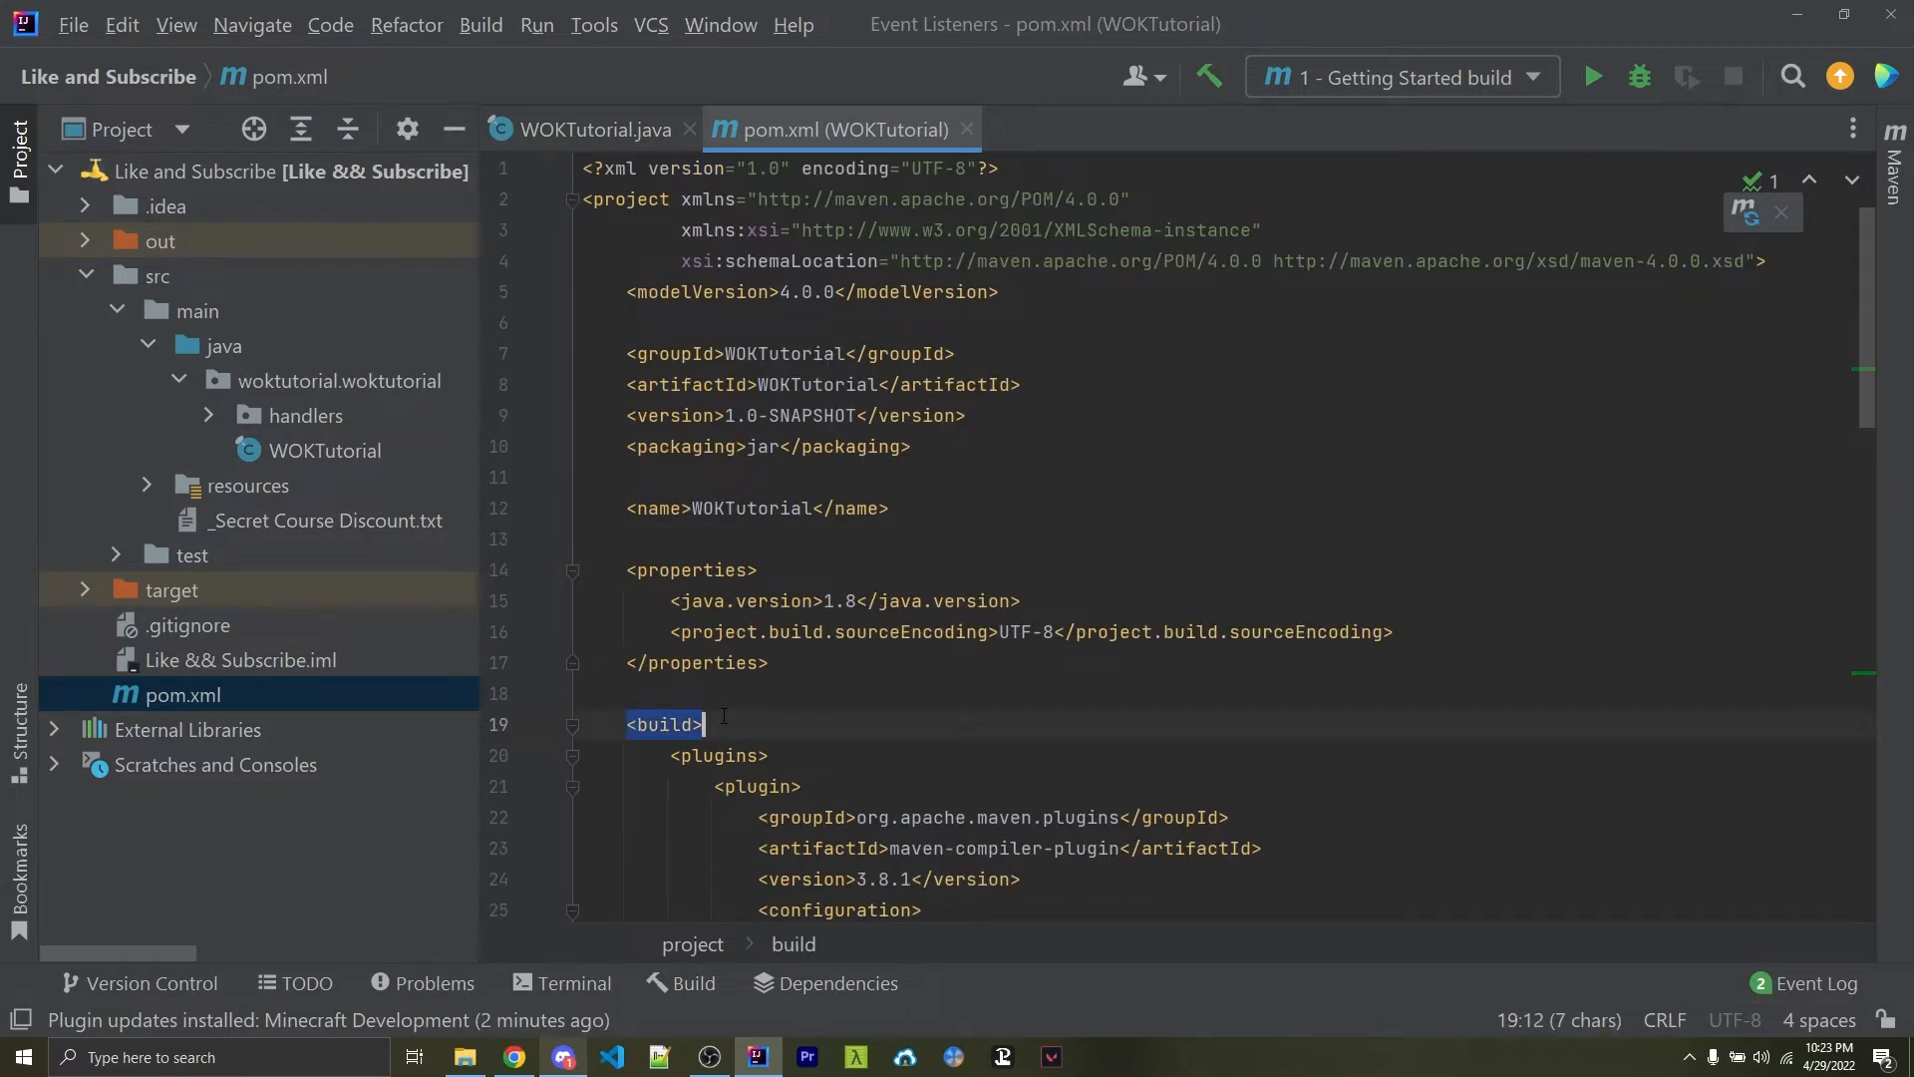
scroll("down", 3)
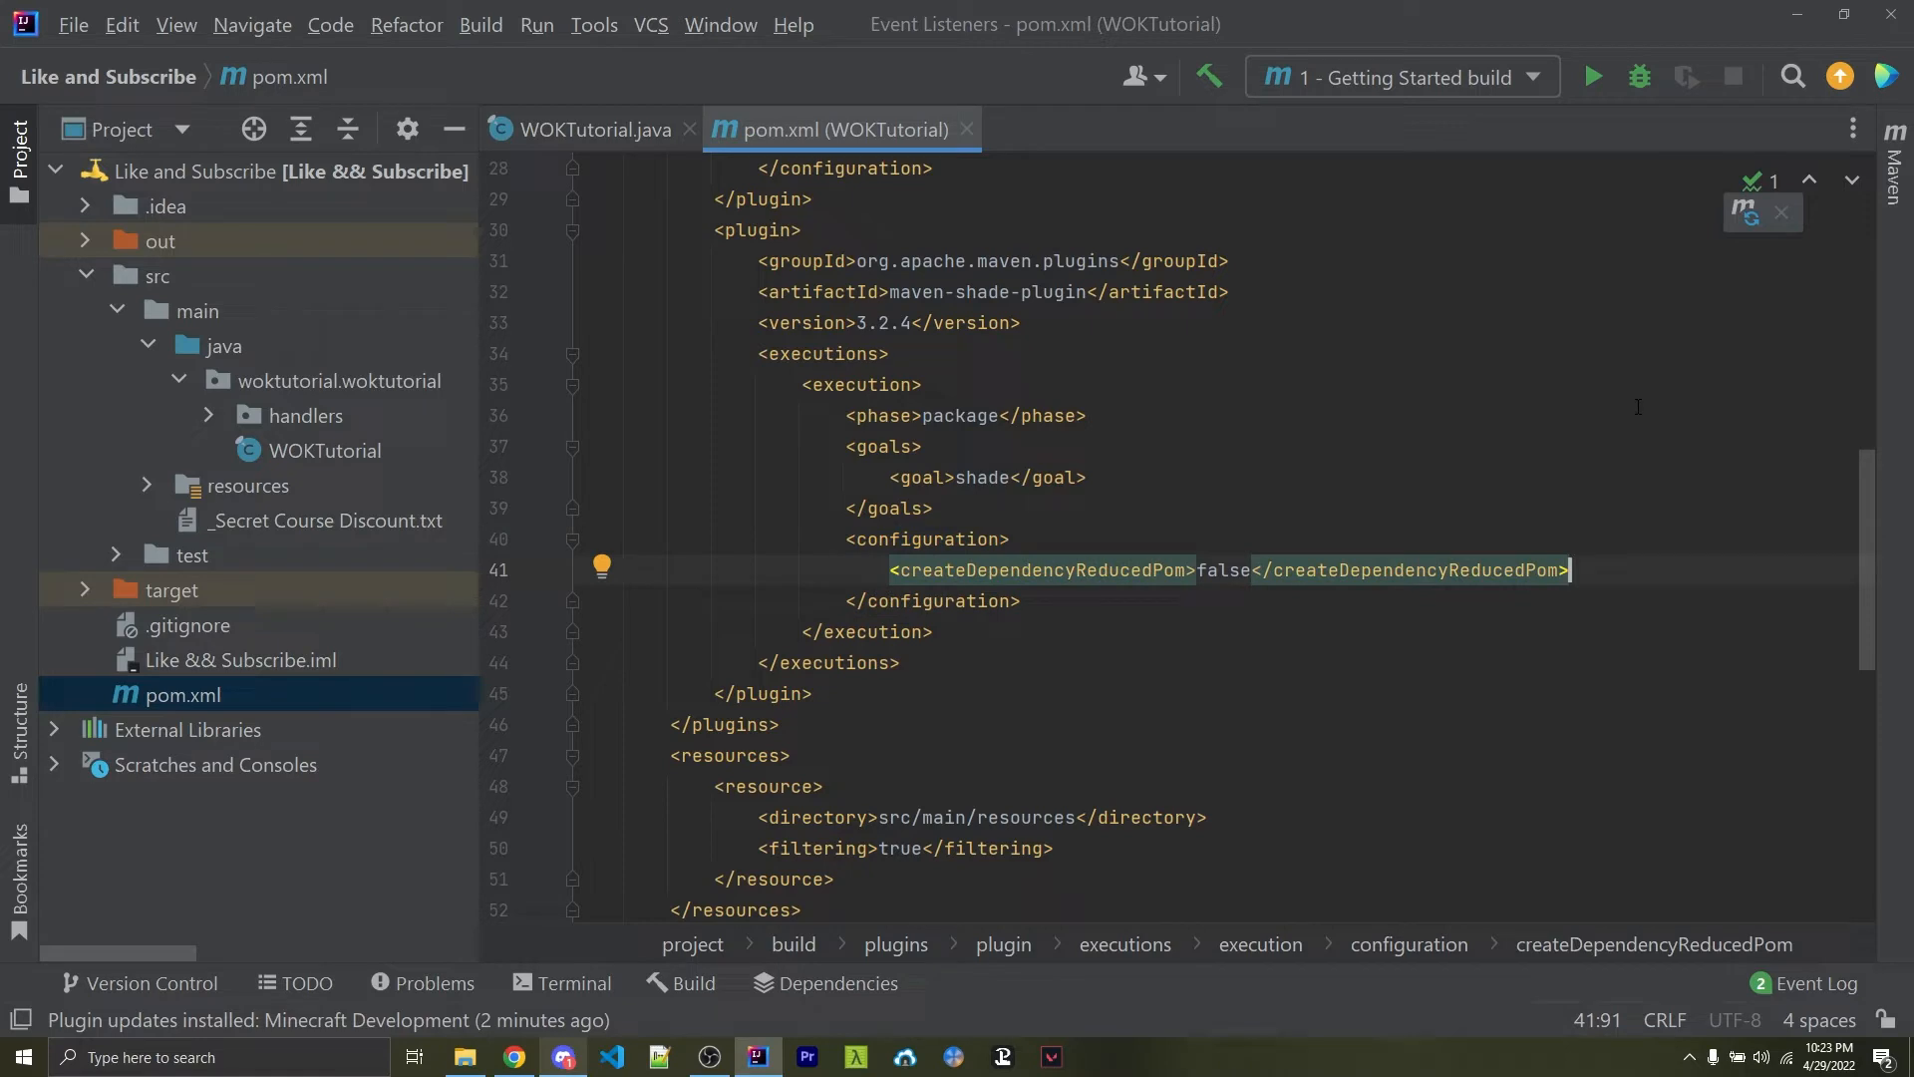
type("<outputFile")
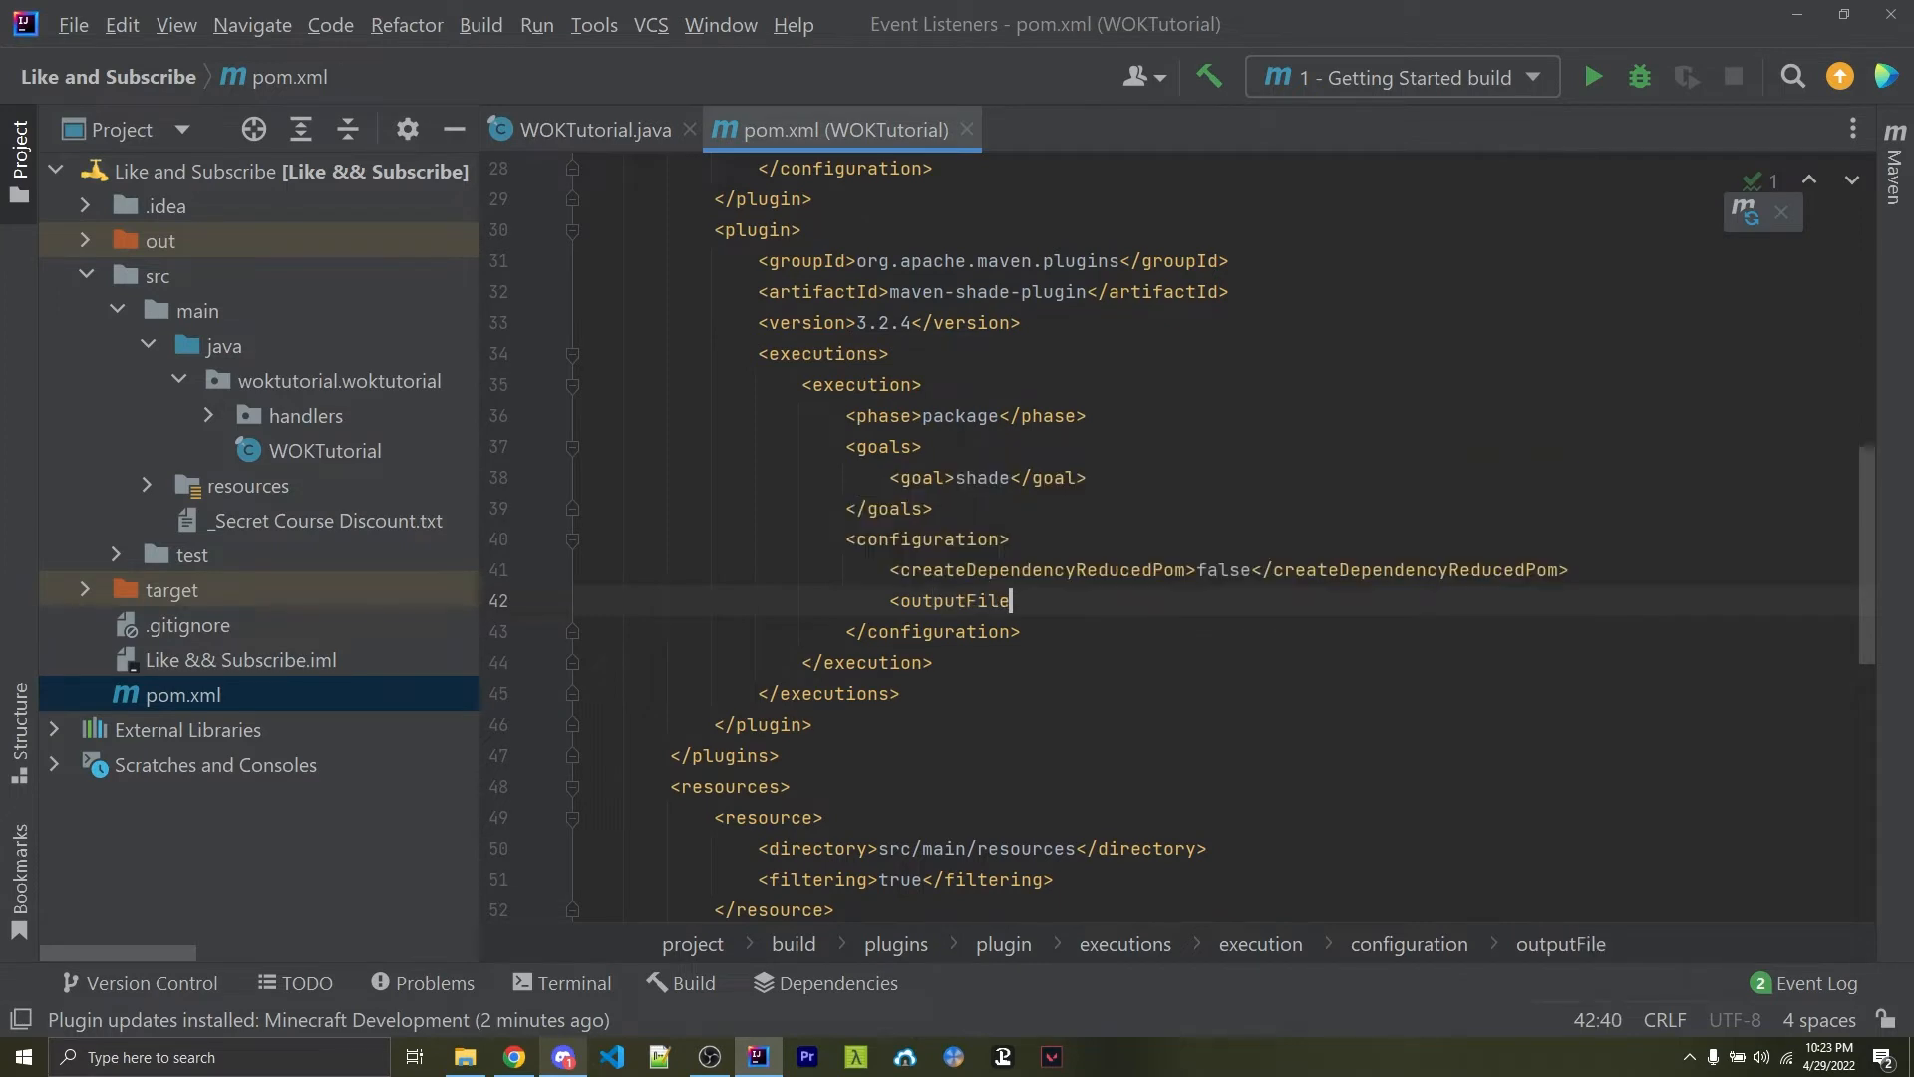
type("></outputFile>")
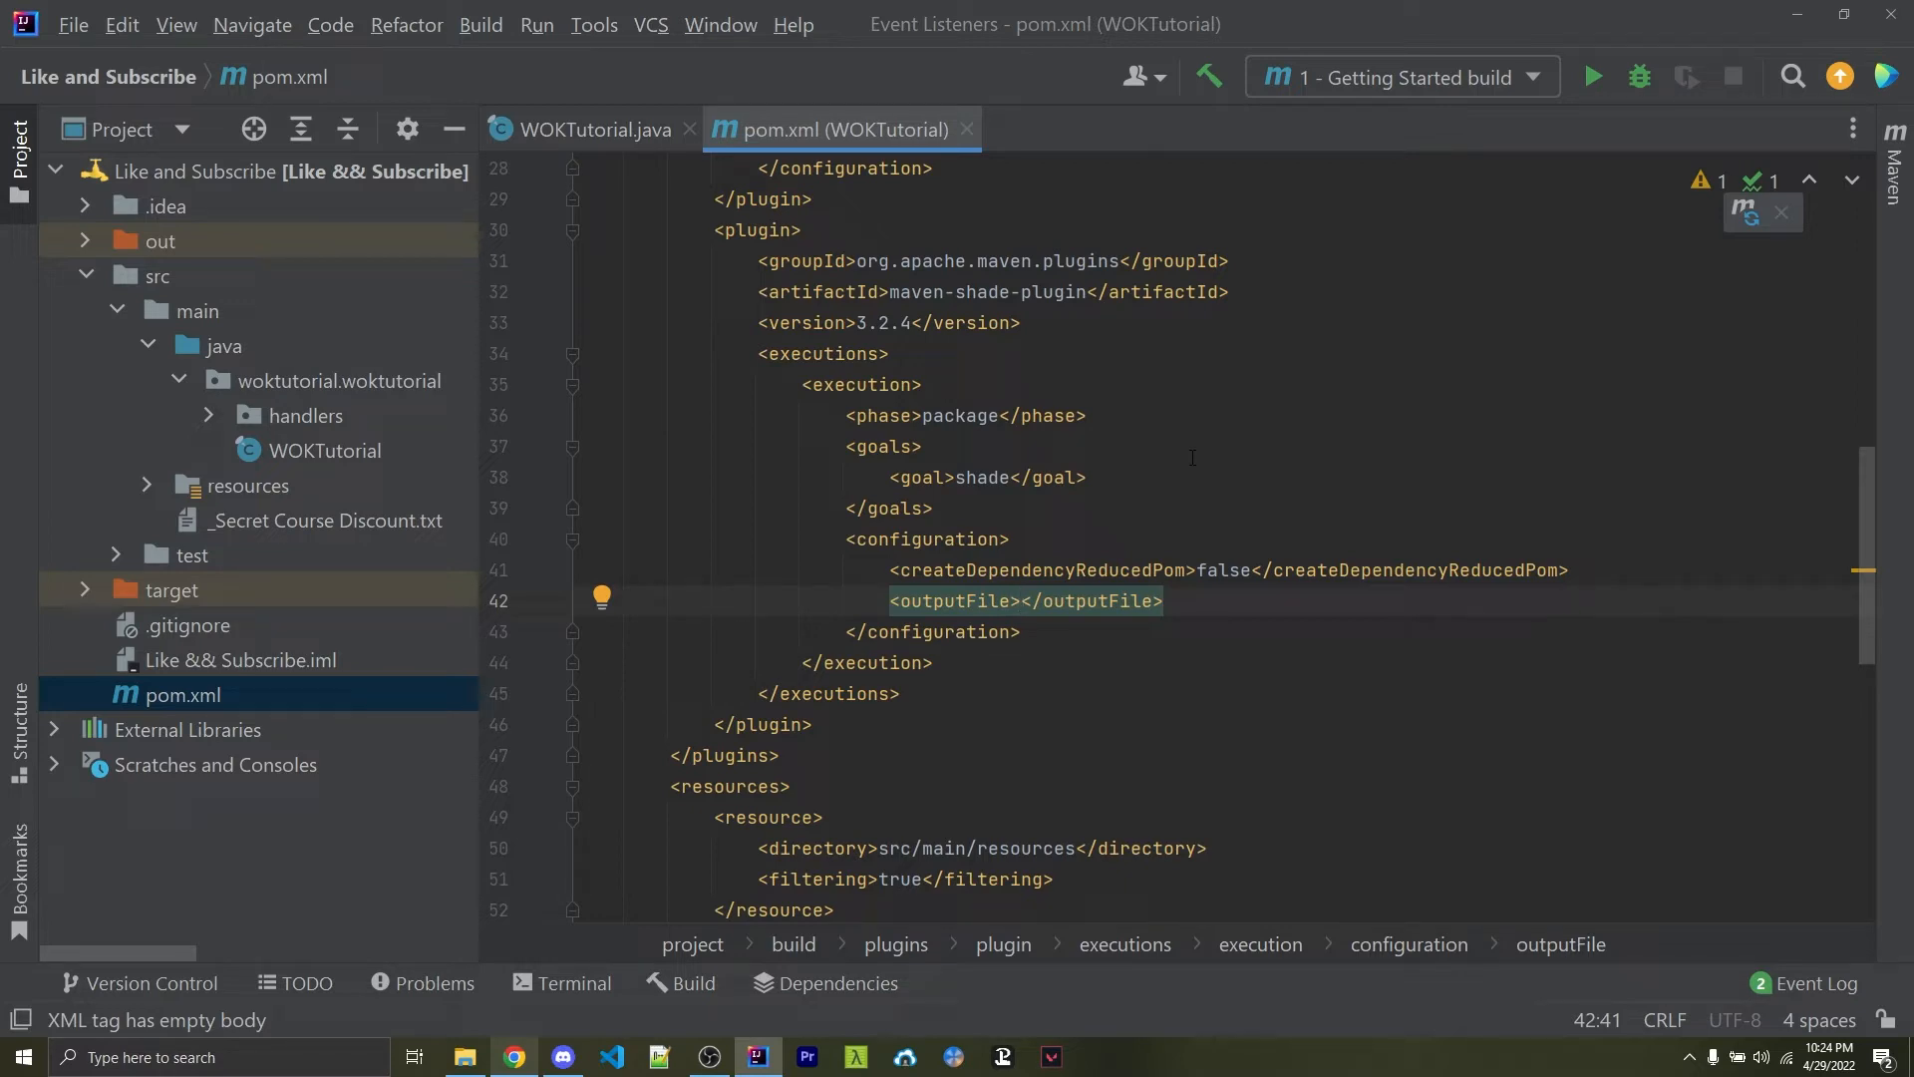
left_click(464, 1057)
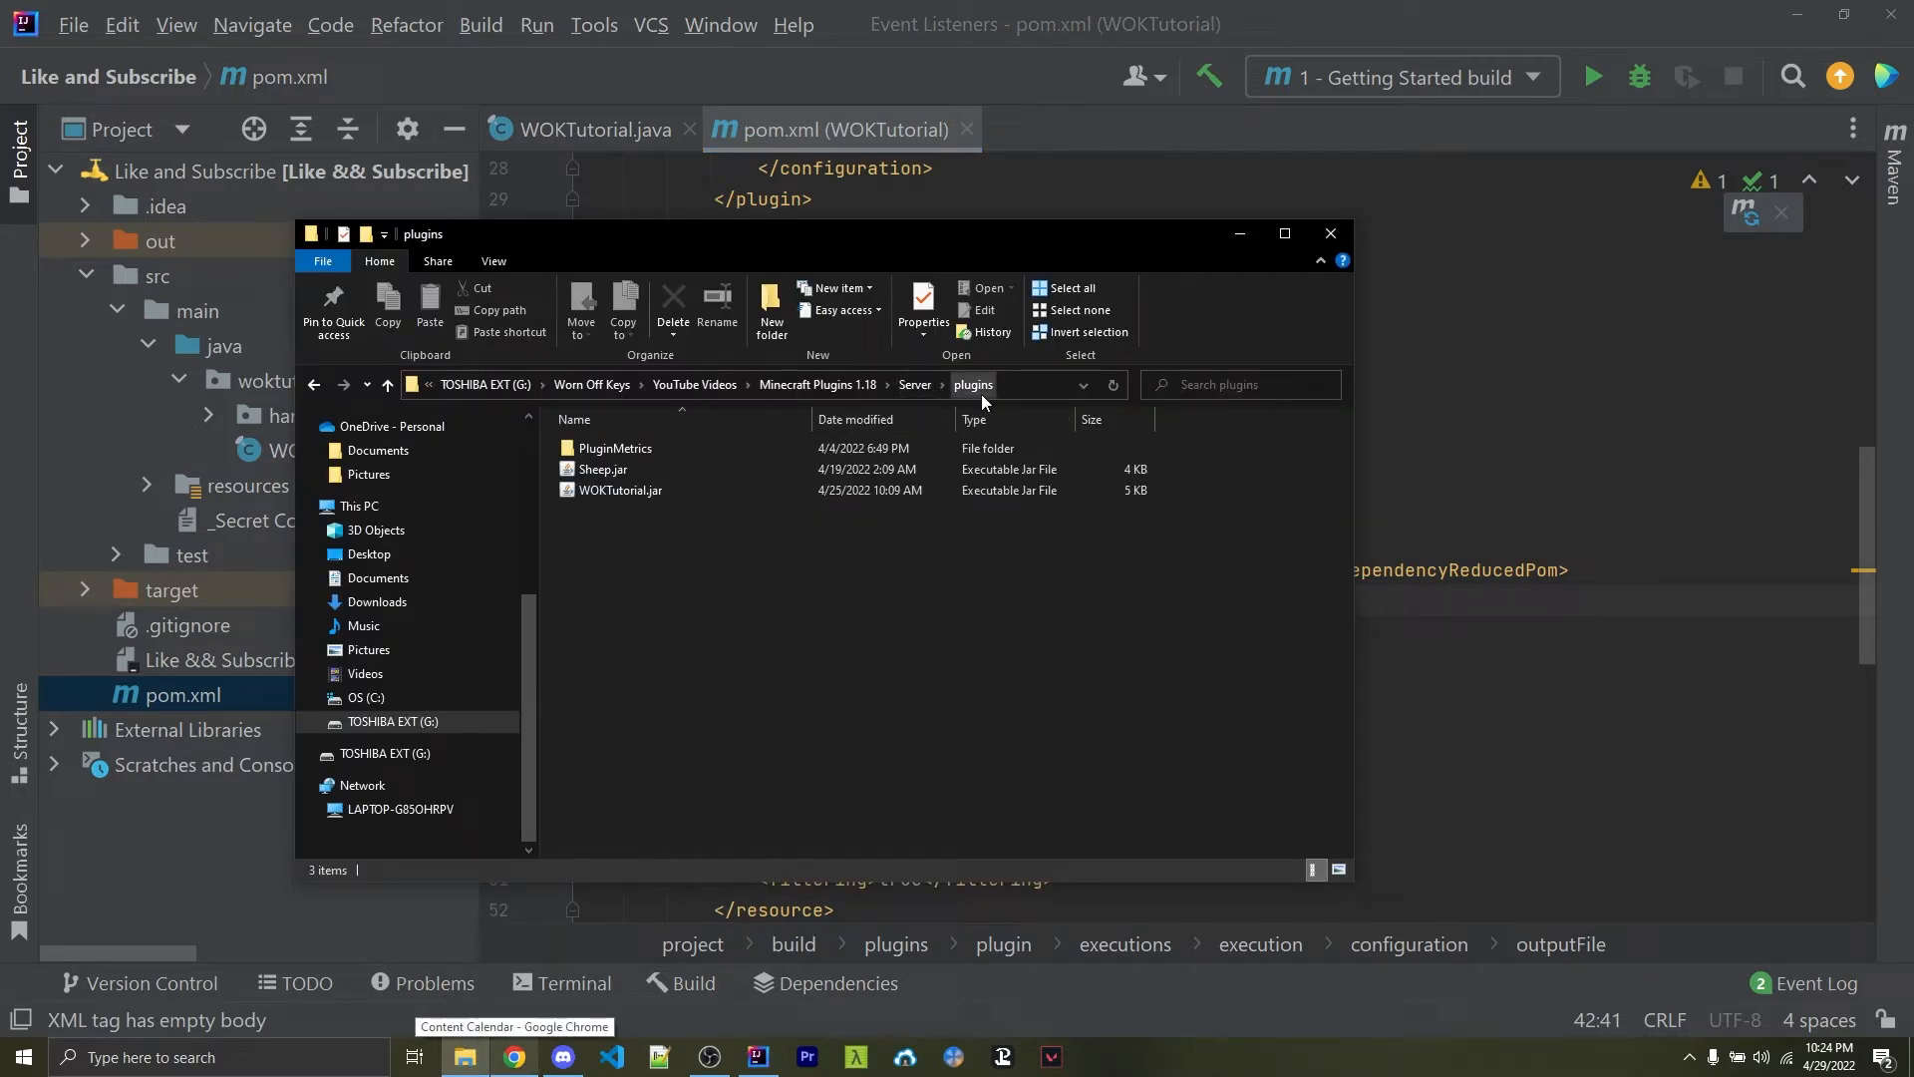
Point outputFile to G:\Worn Off Keys\YouTube Videos\Minecraft Plugins 1.18\Server\plugins\WOKTutorial.jar using the Explorer path
left_click(1021, 385)
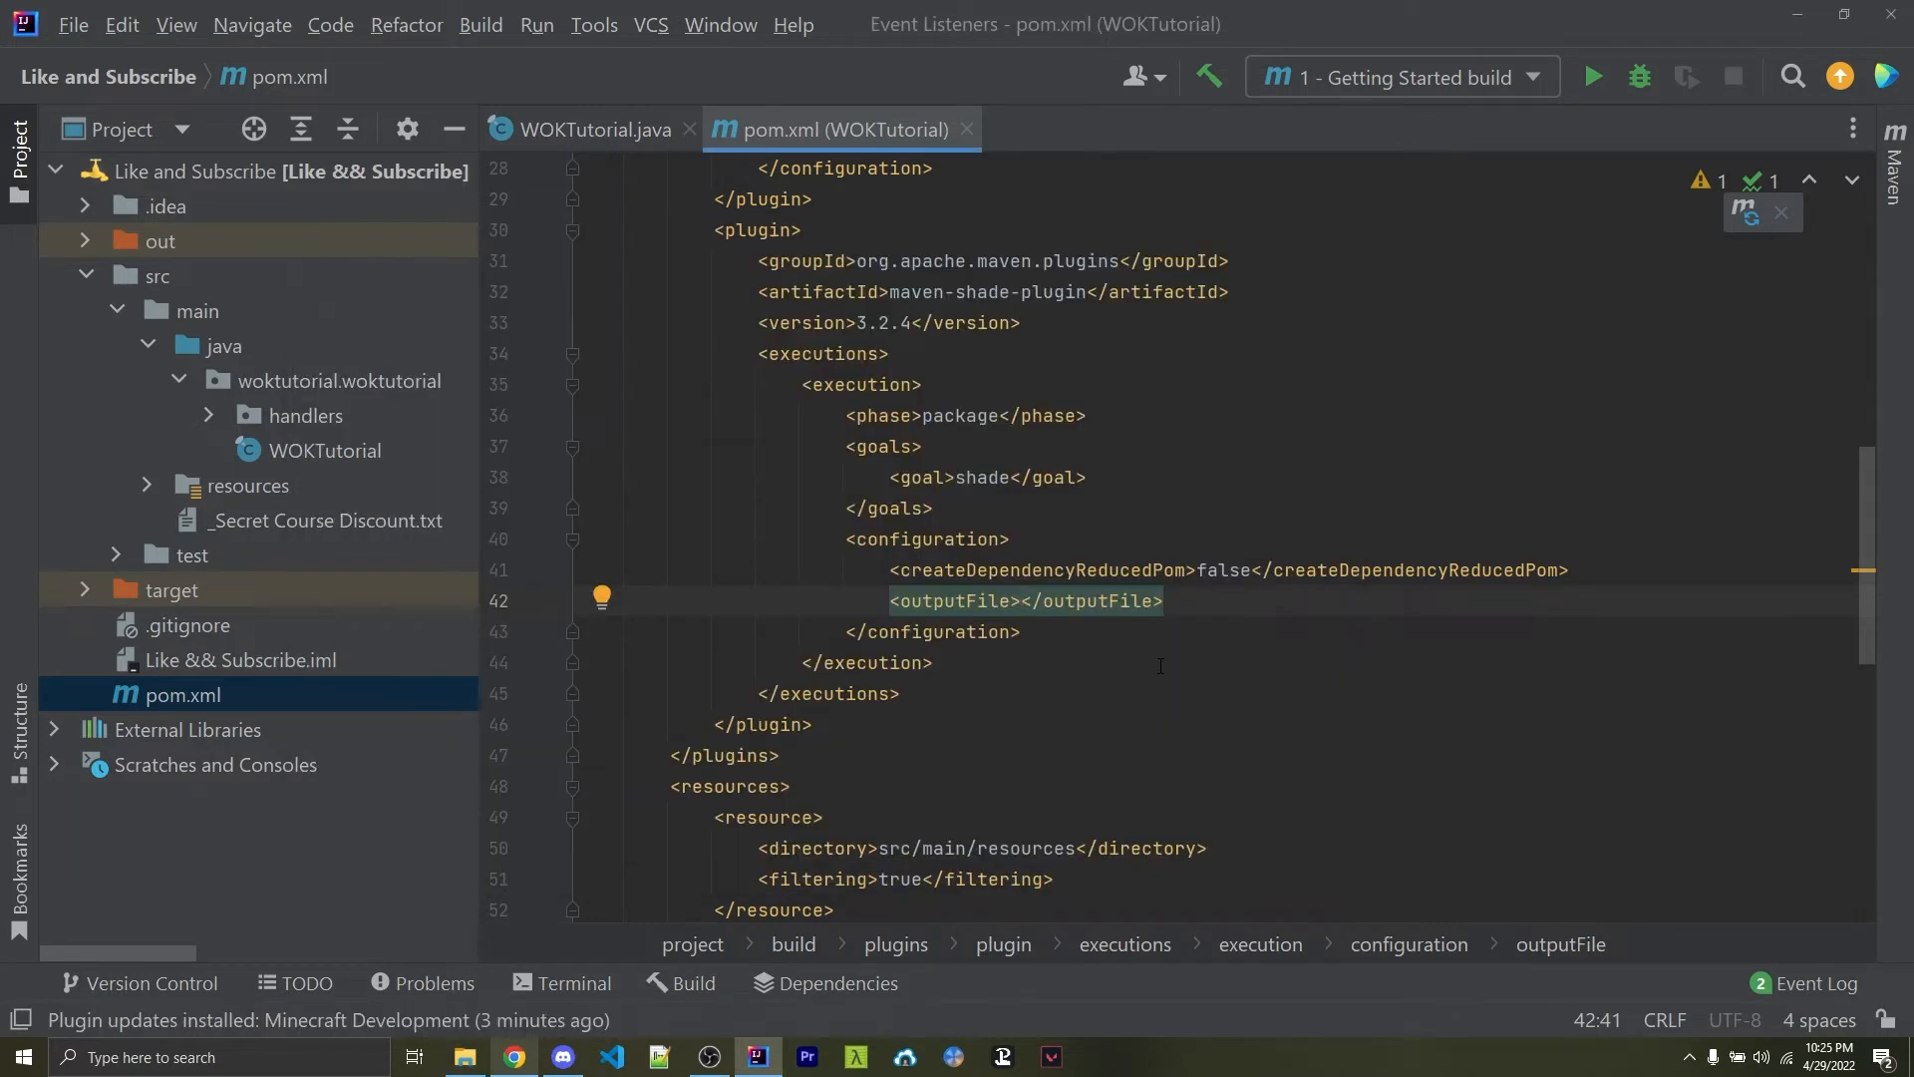
type("G:\\Worn Off Keys\\YouTube Videos\\Minecraft Plugins 1.18\\Server\\plugins\\")
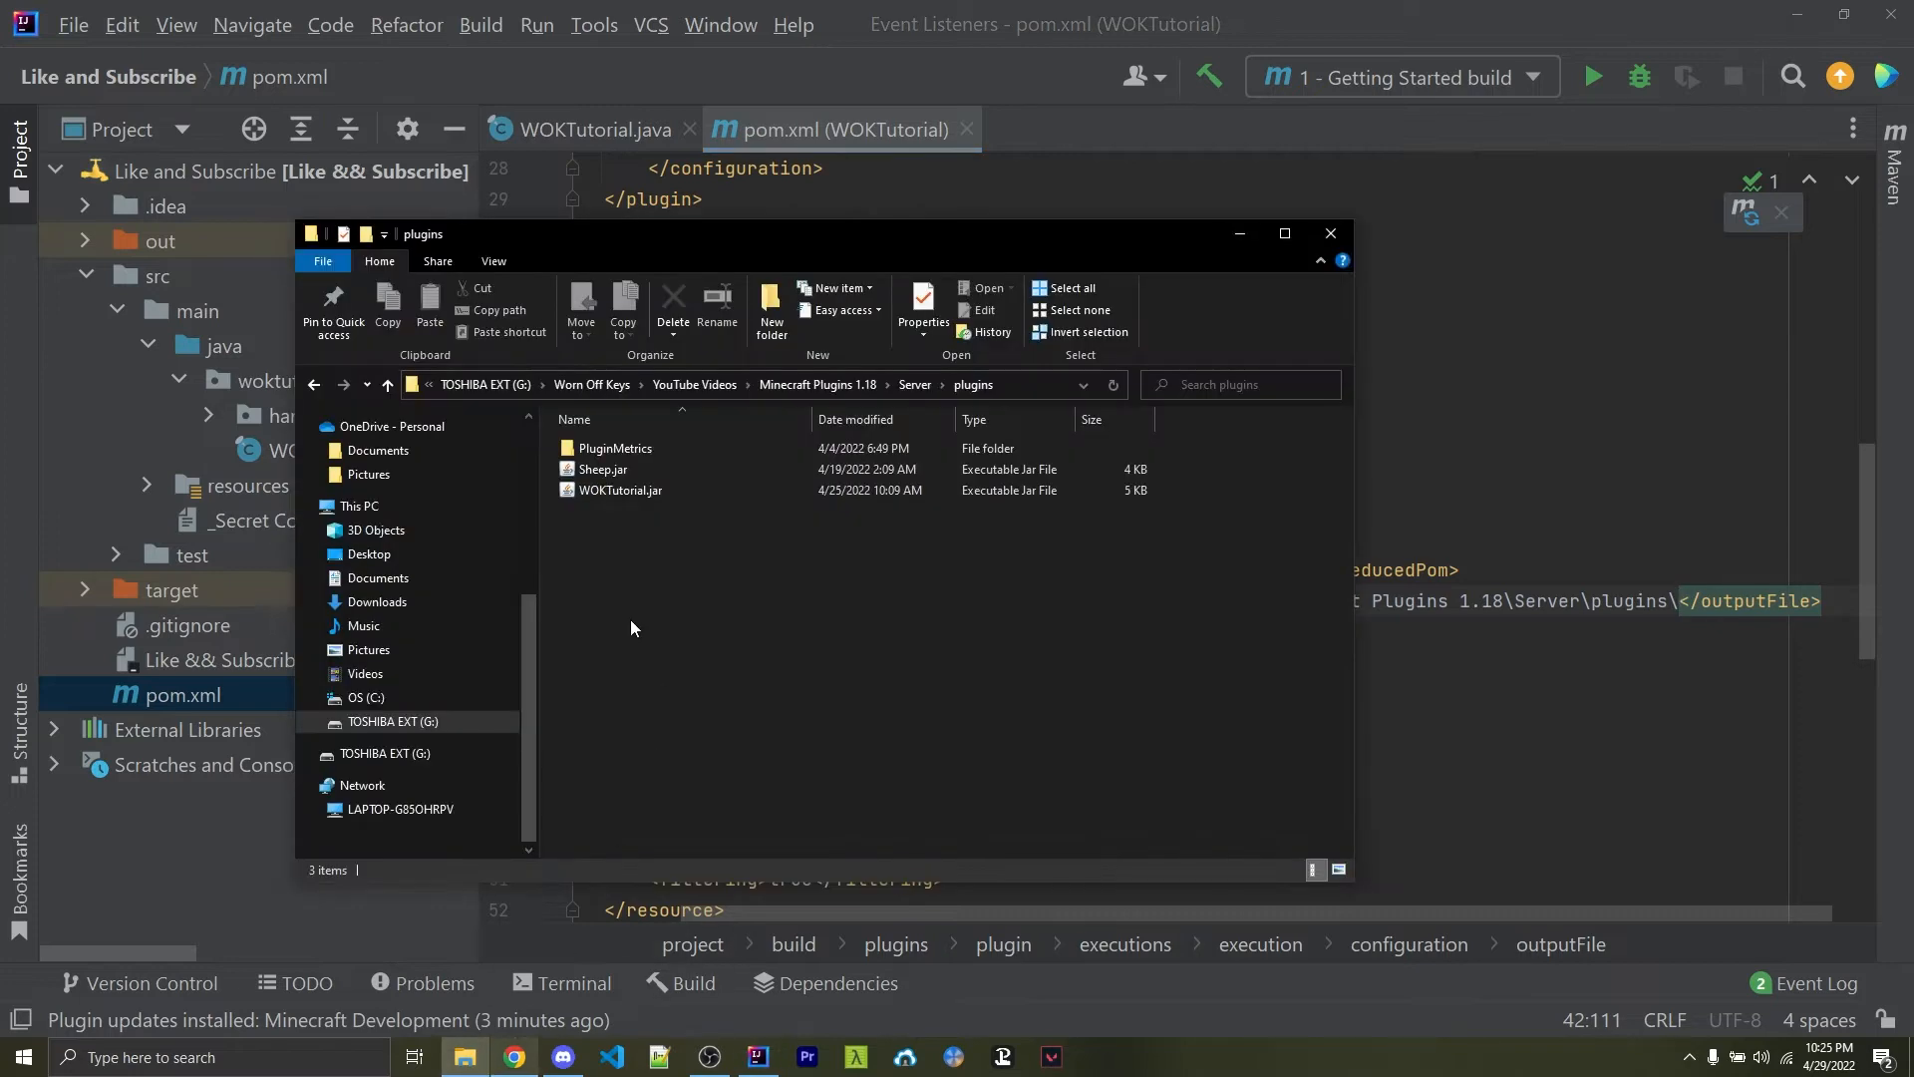
left_click(618, 490)
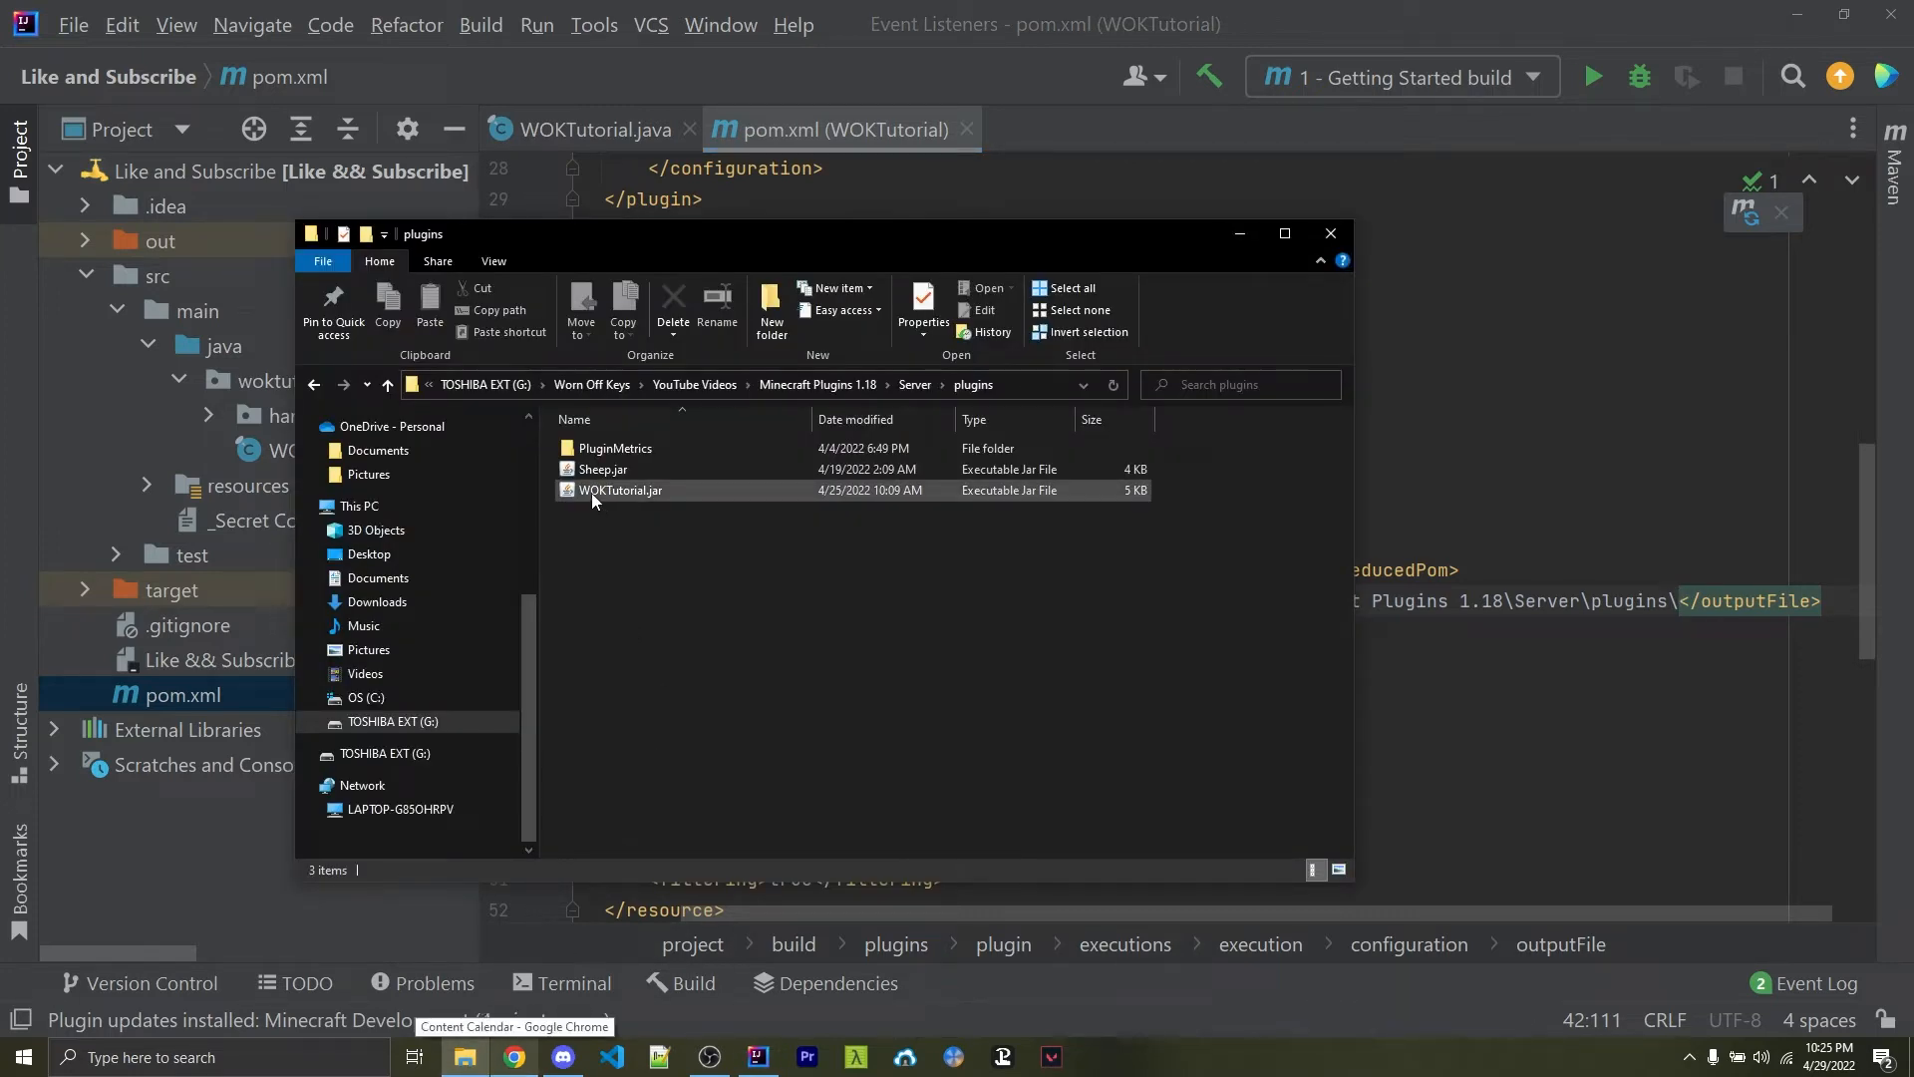
left_click(1330, 232)
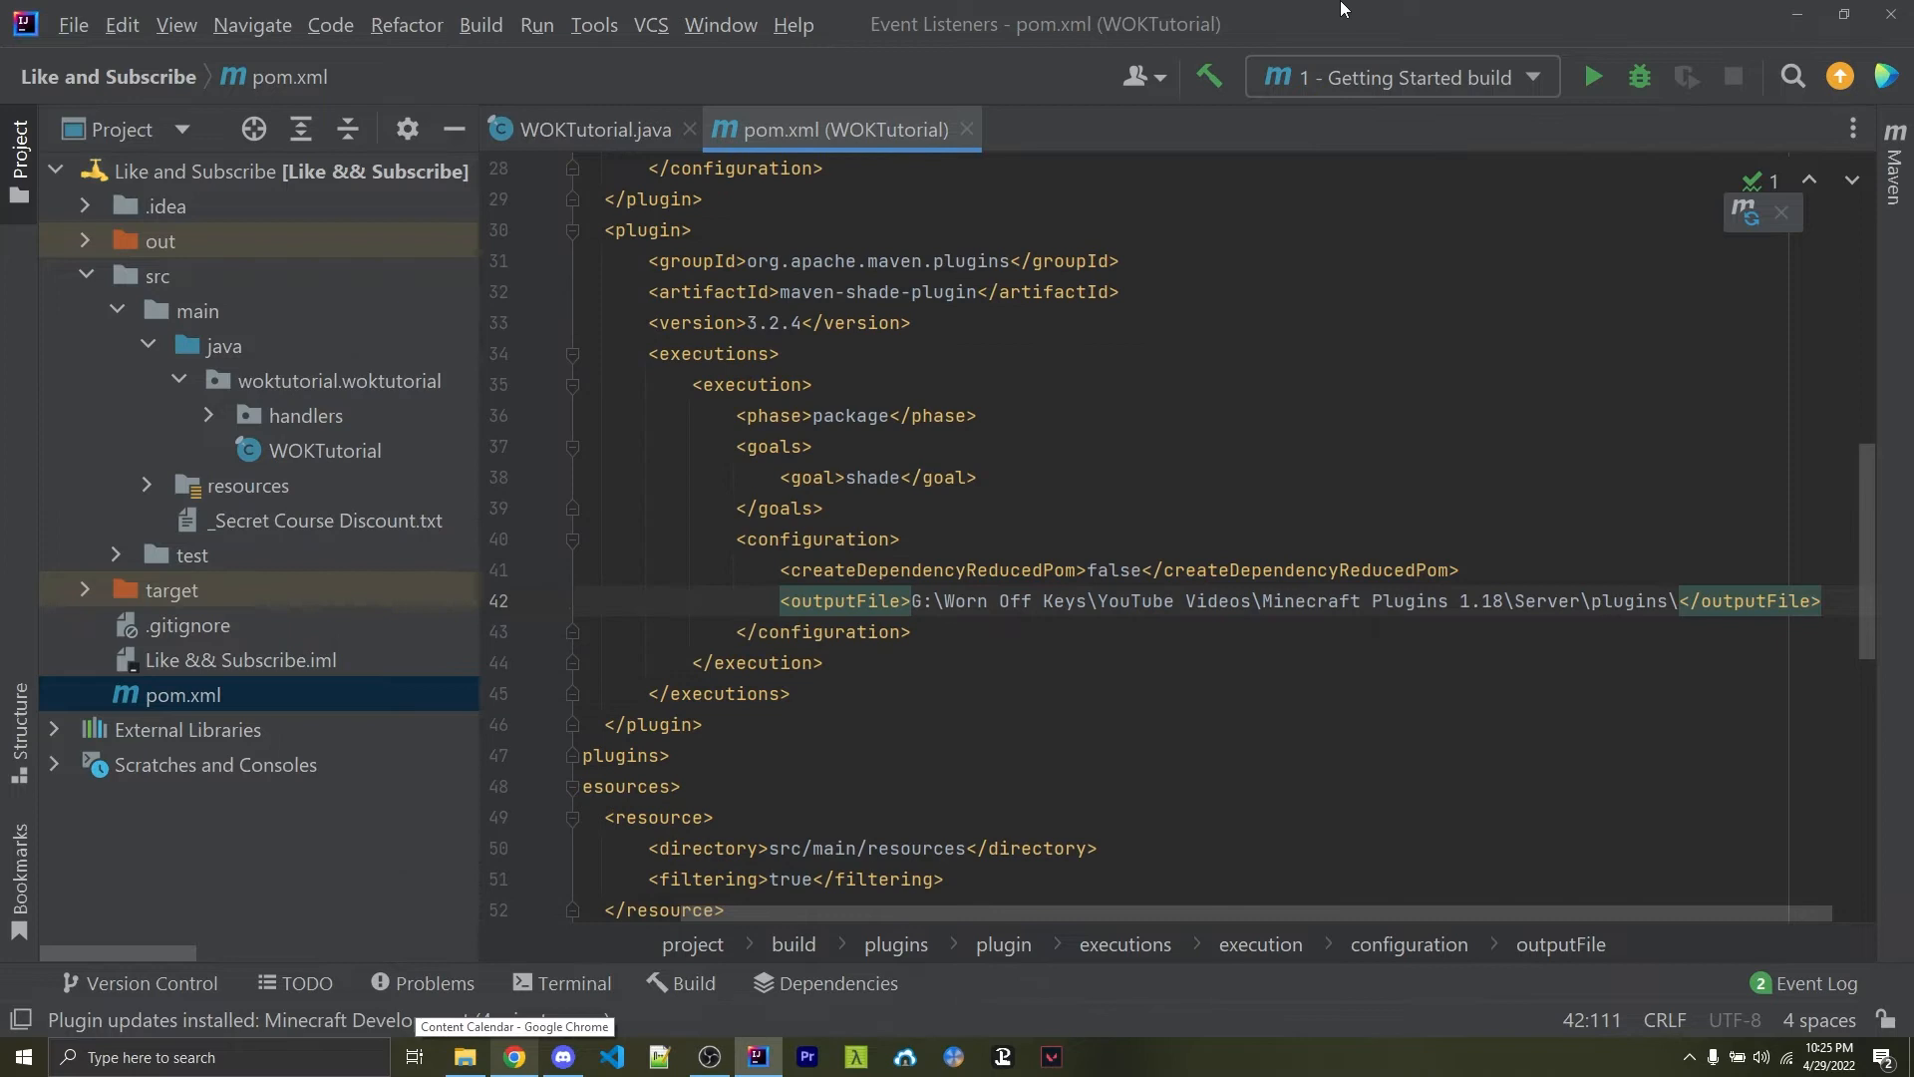
type("WOKTutorial.jar")
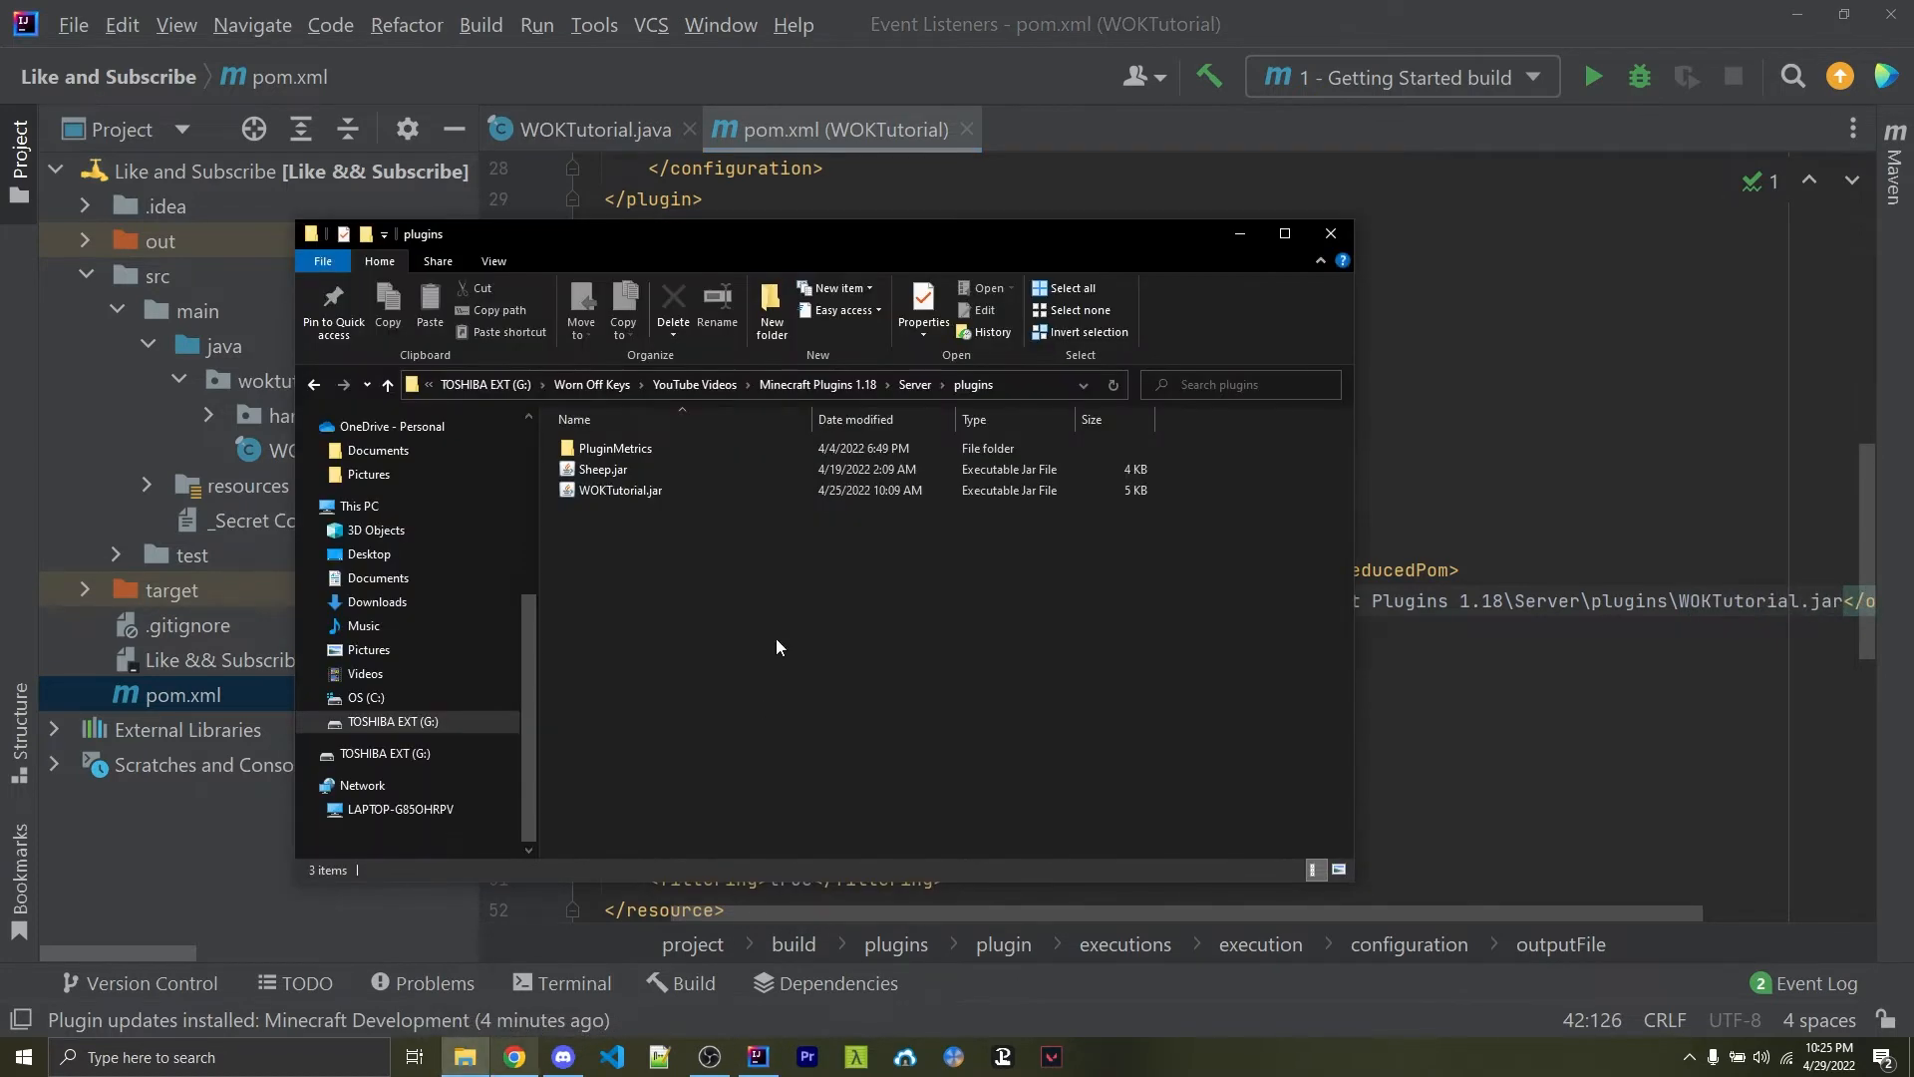
Delete the old WOKTutorial.jar from the server plugins folder
left_click(619, 490)
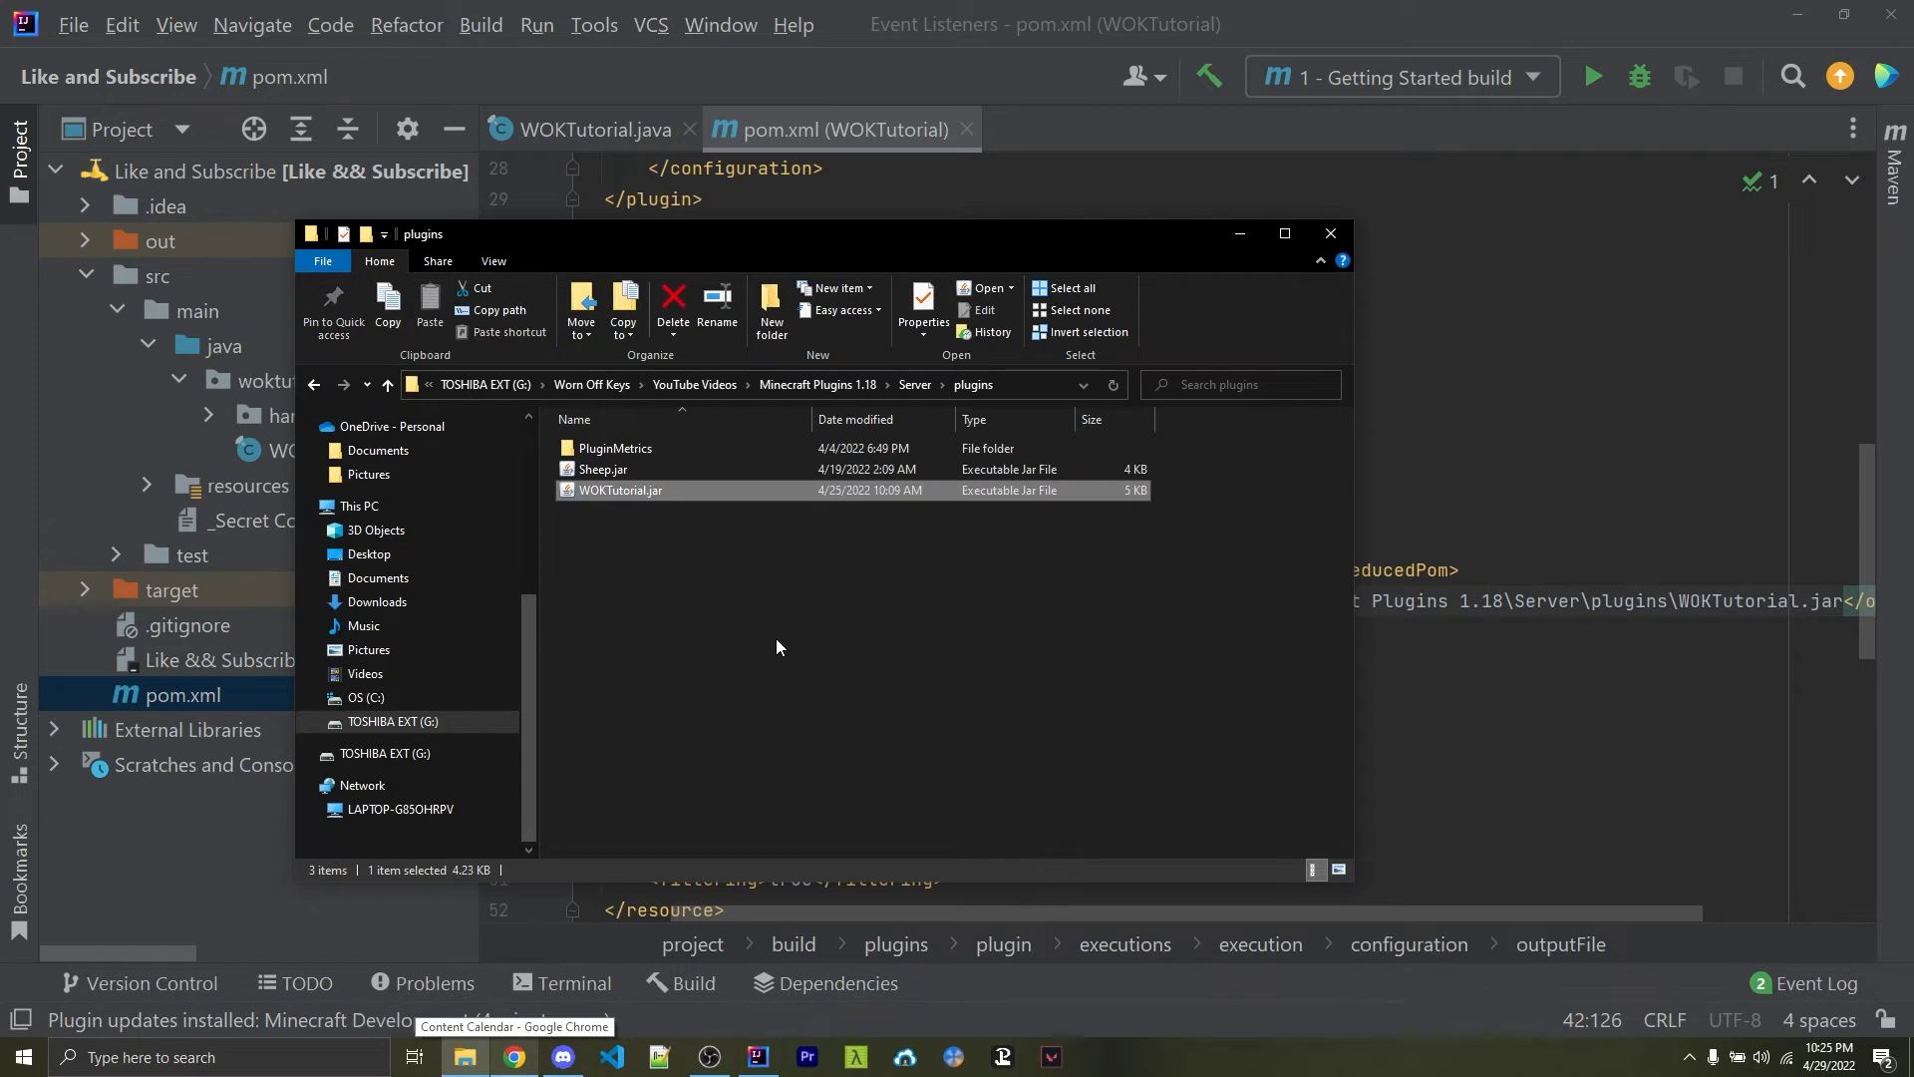
left_click(672, 304)
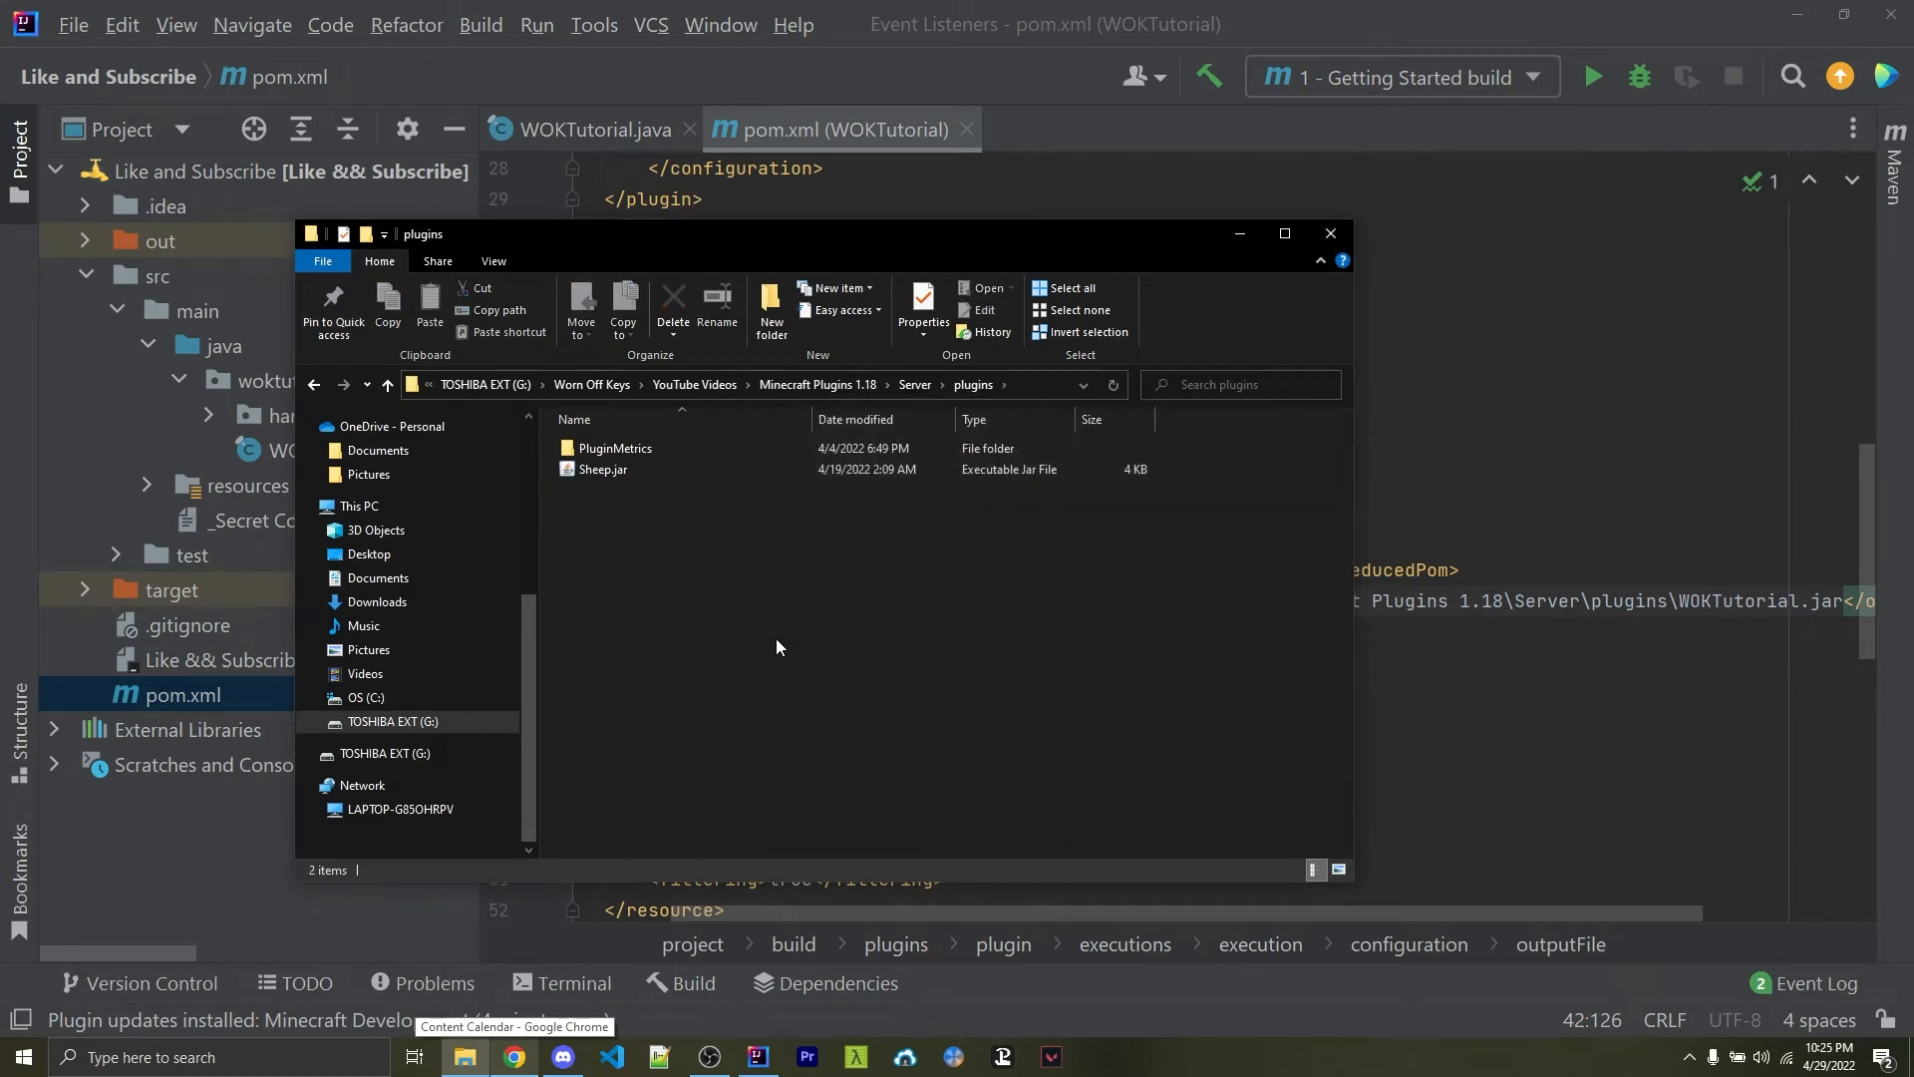
left_click(1329, 232)
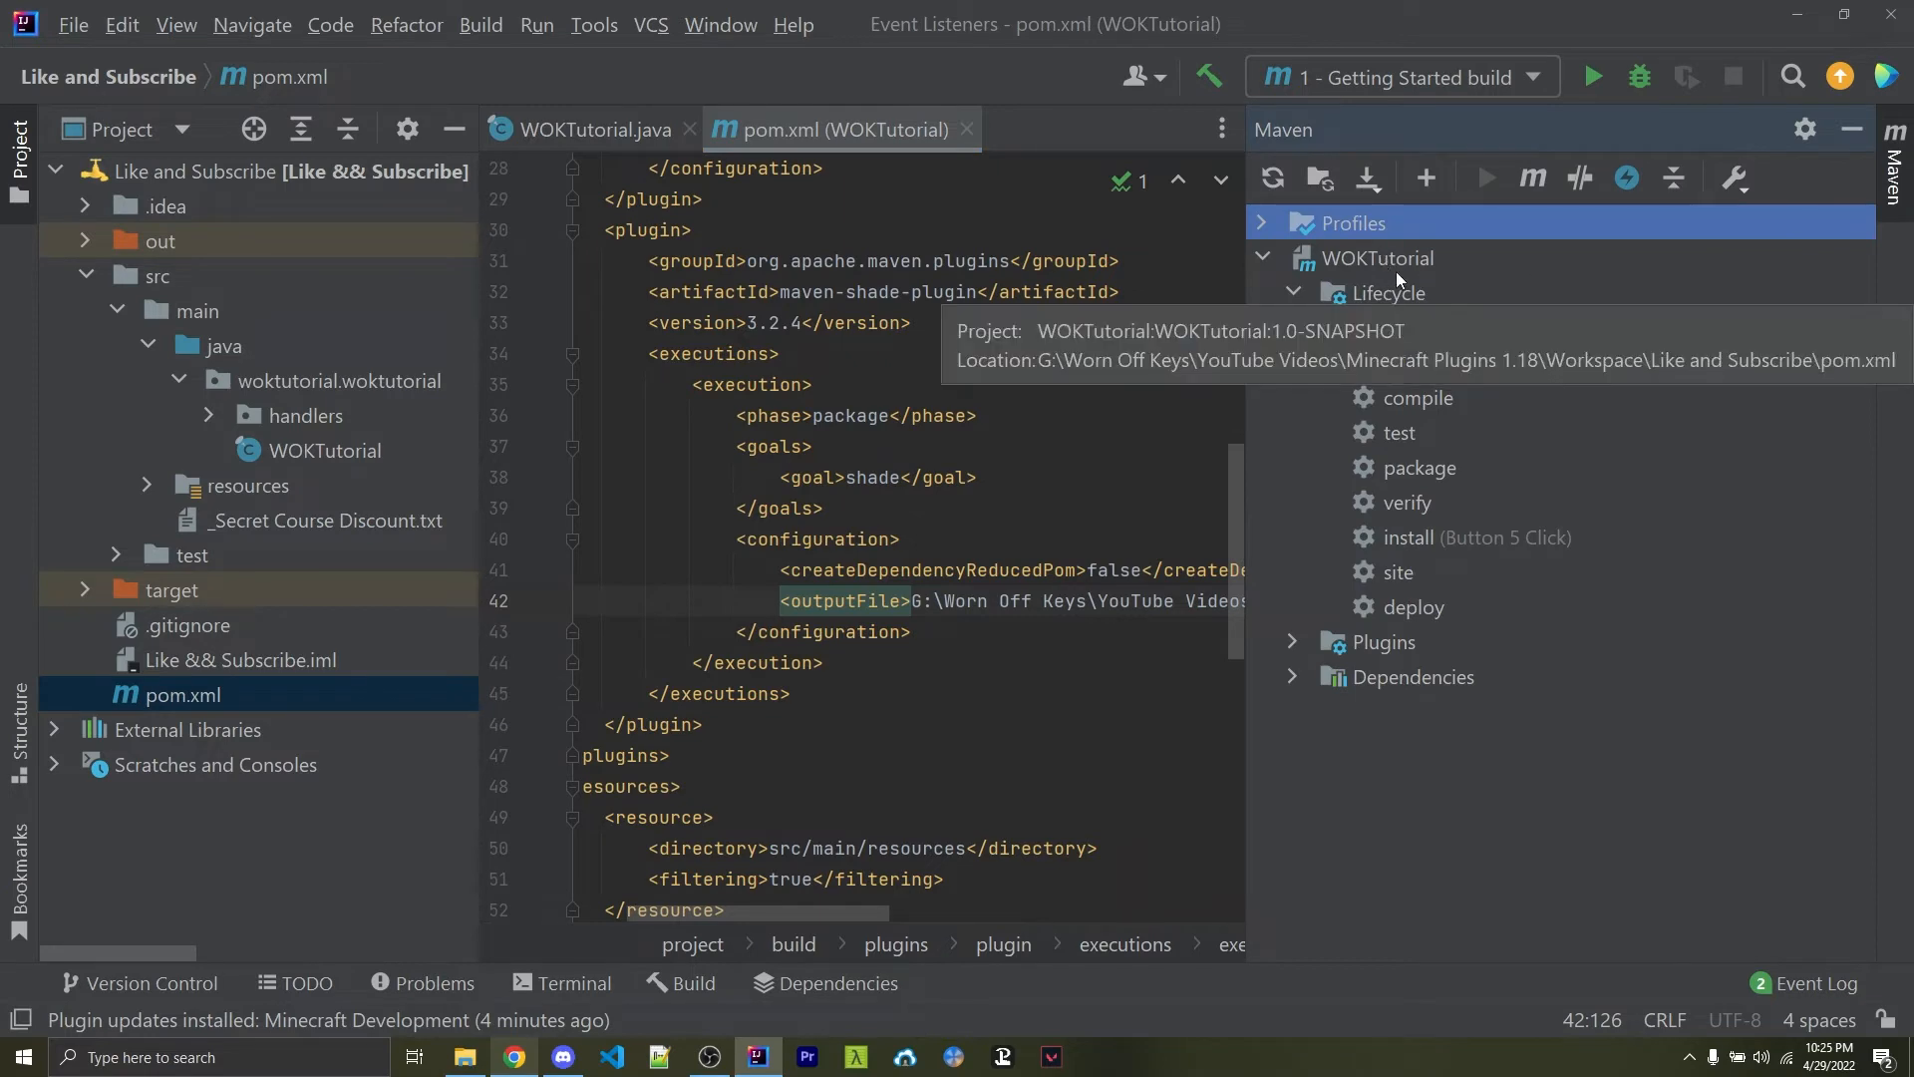
Inspect the Maven install goal's shortcut options via its Keymap entry
left_click(1409, 537)
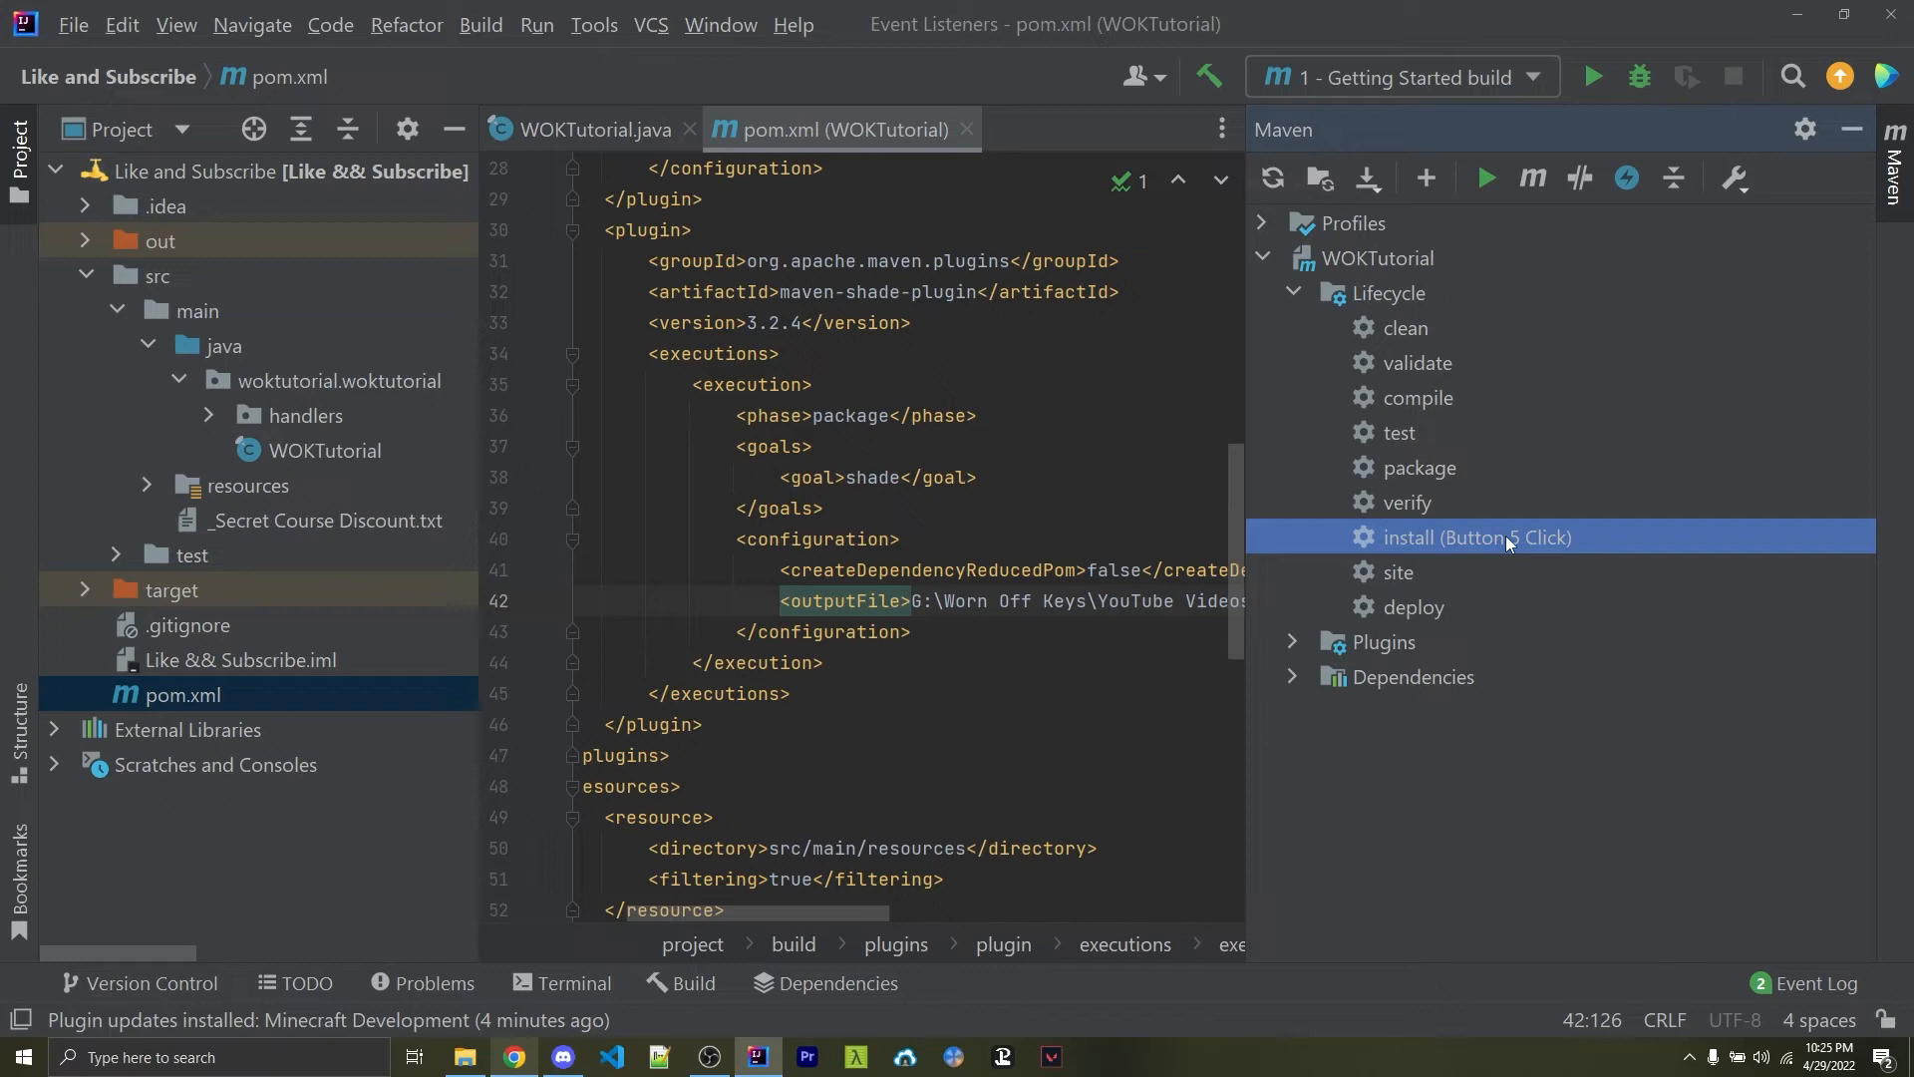
right_click(1478, 538)
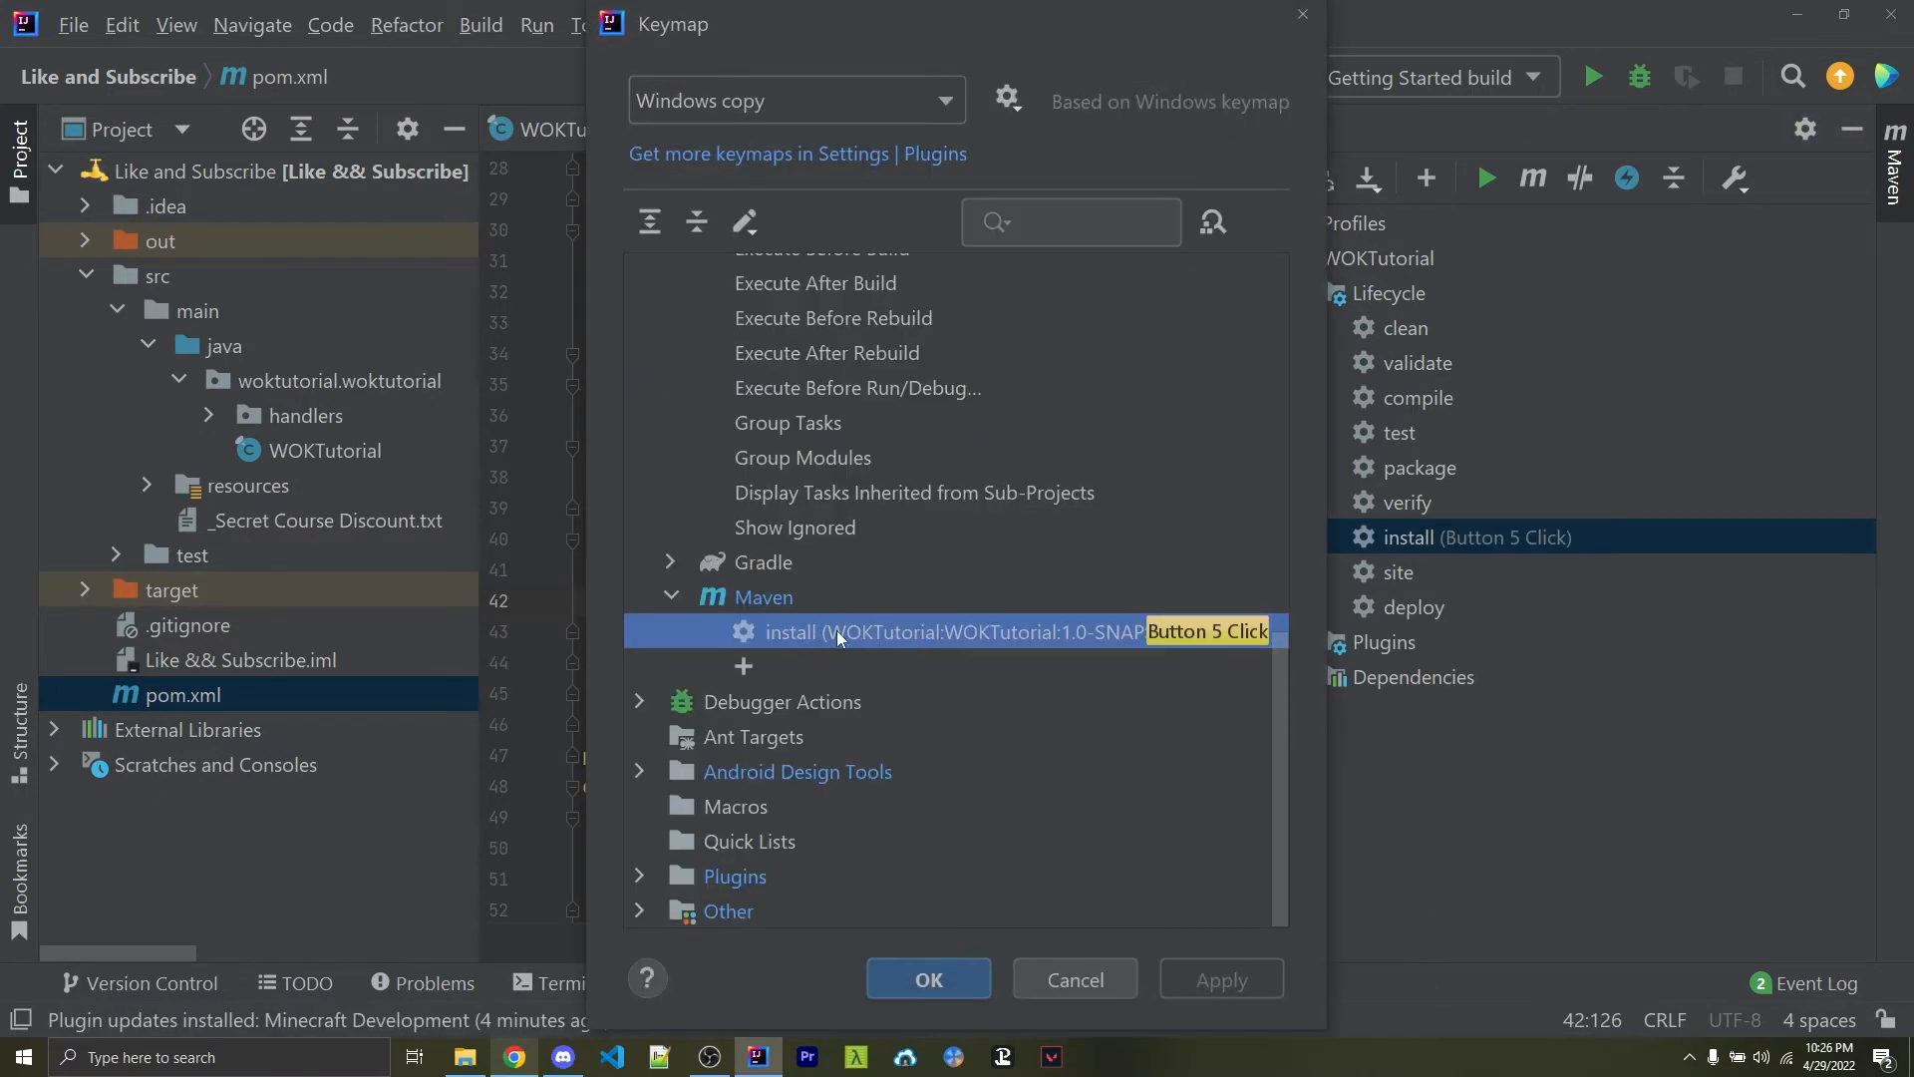
right_click(838, 634)
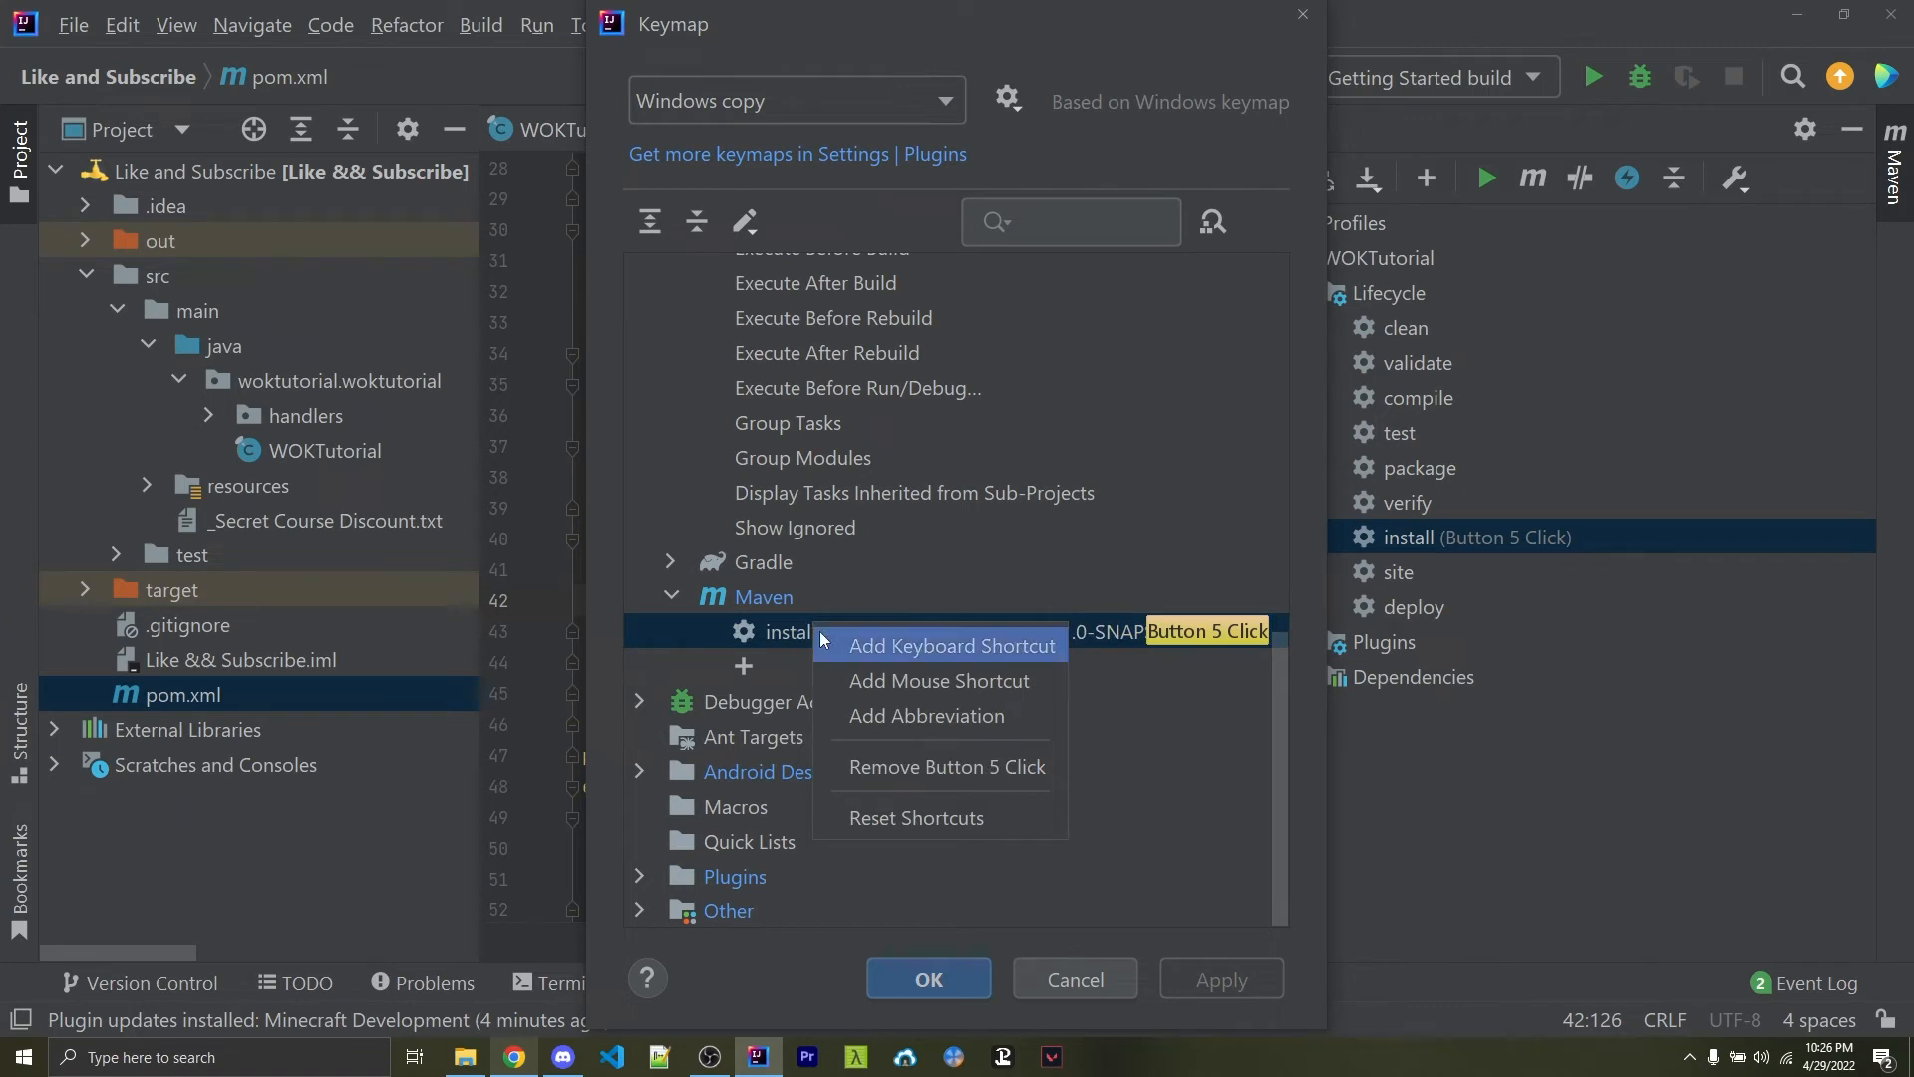
mouse_move(896, 681)
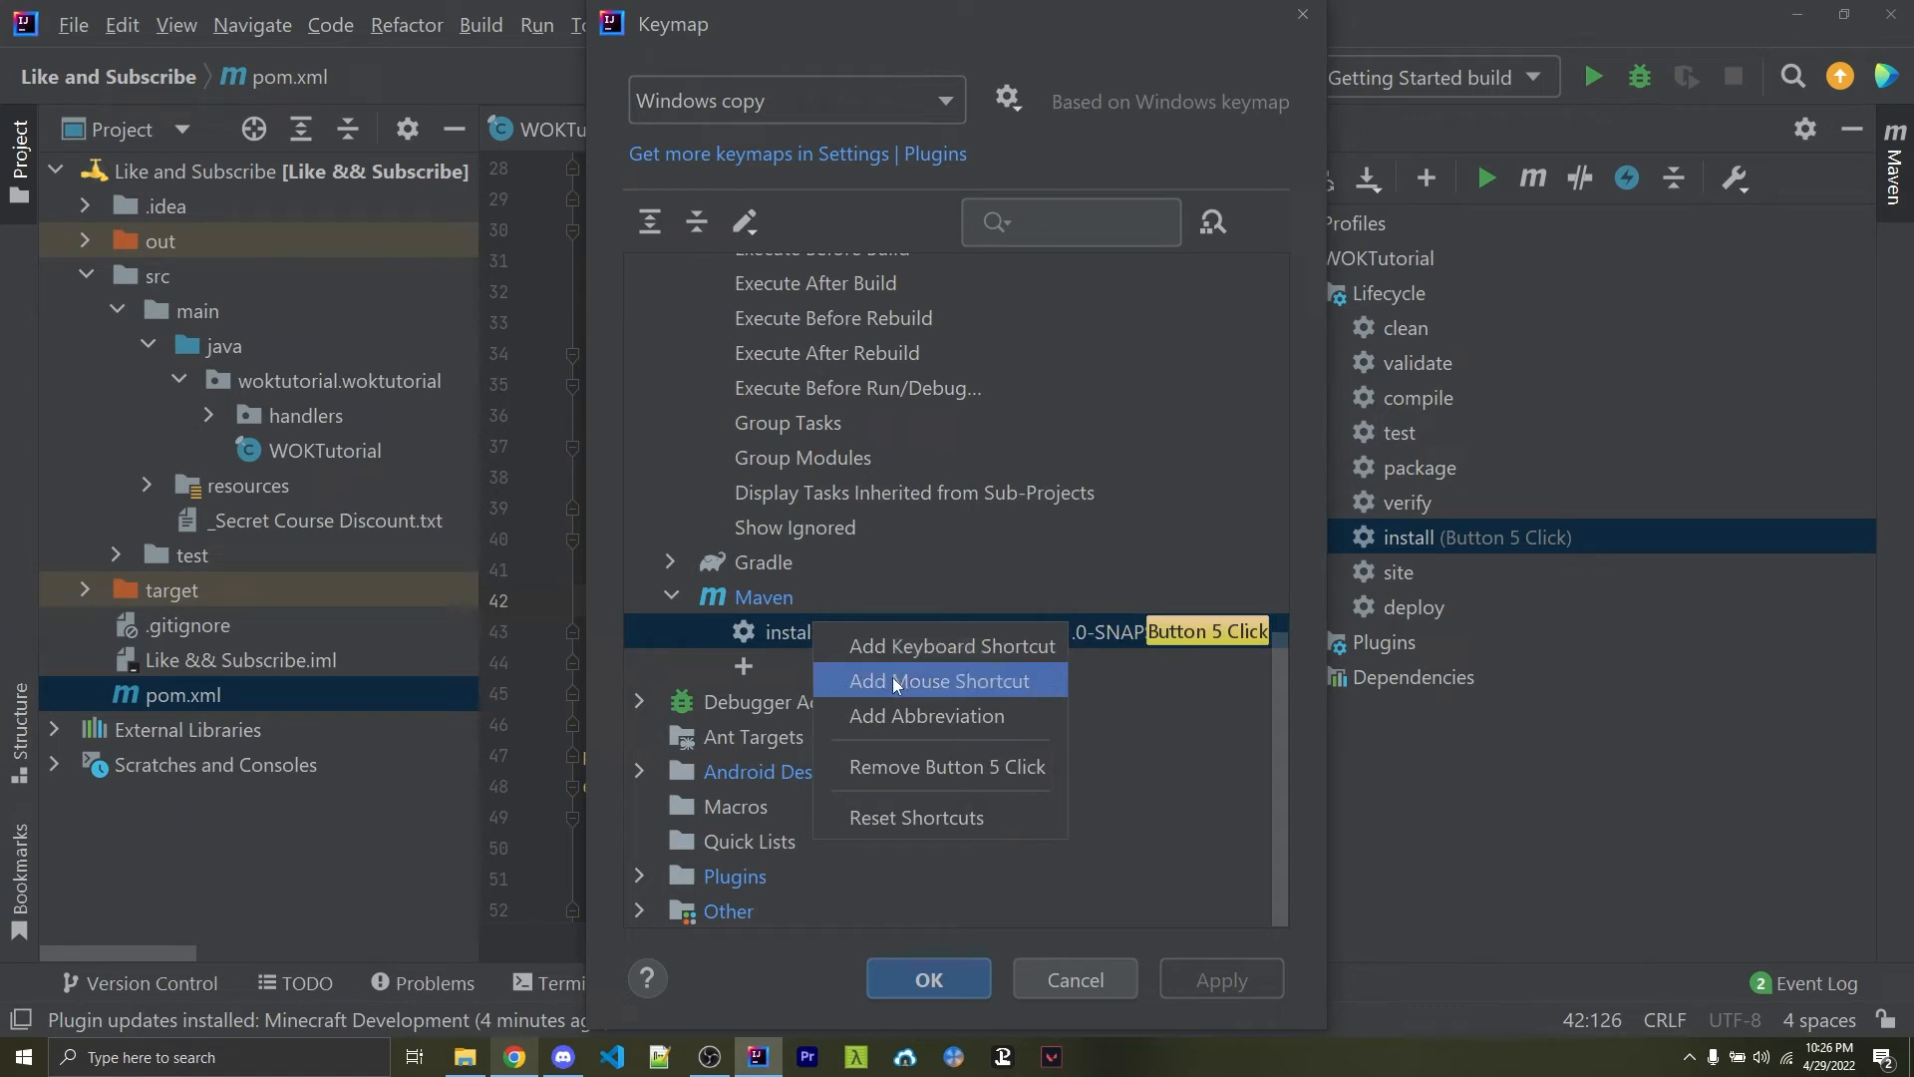
mouse_move(890, 672)
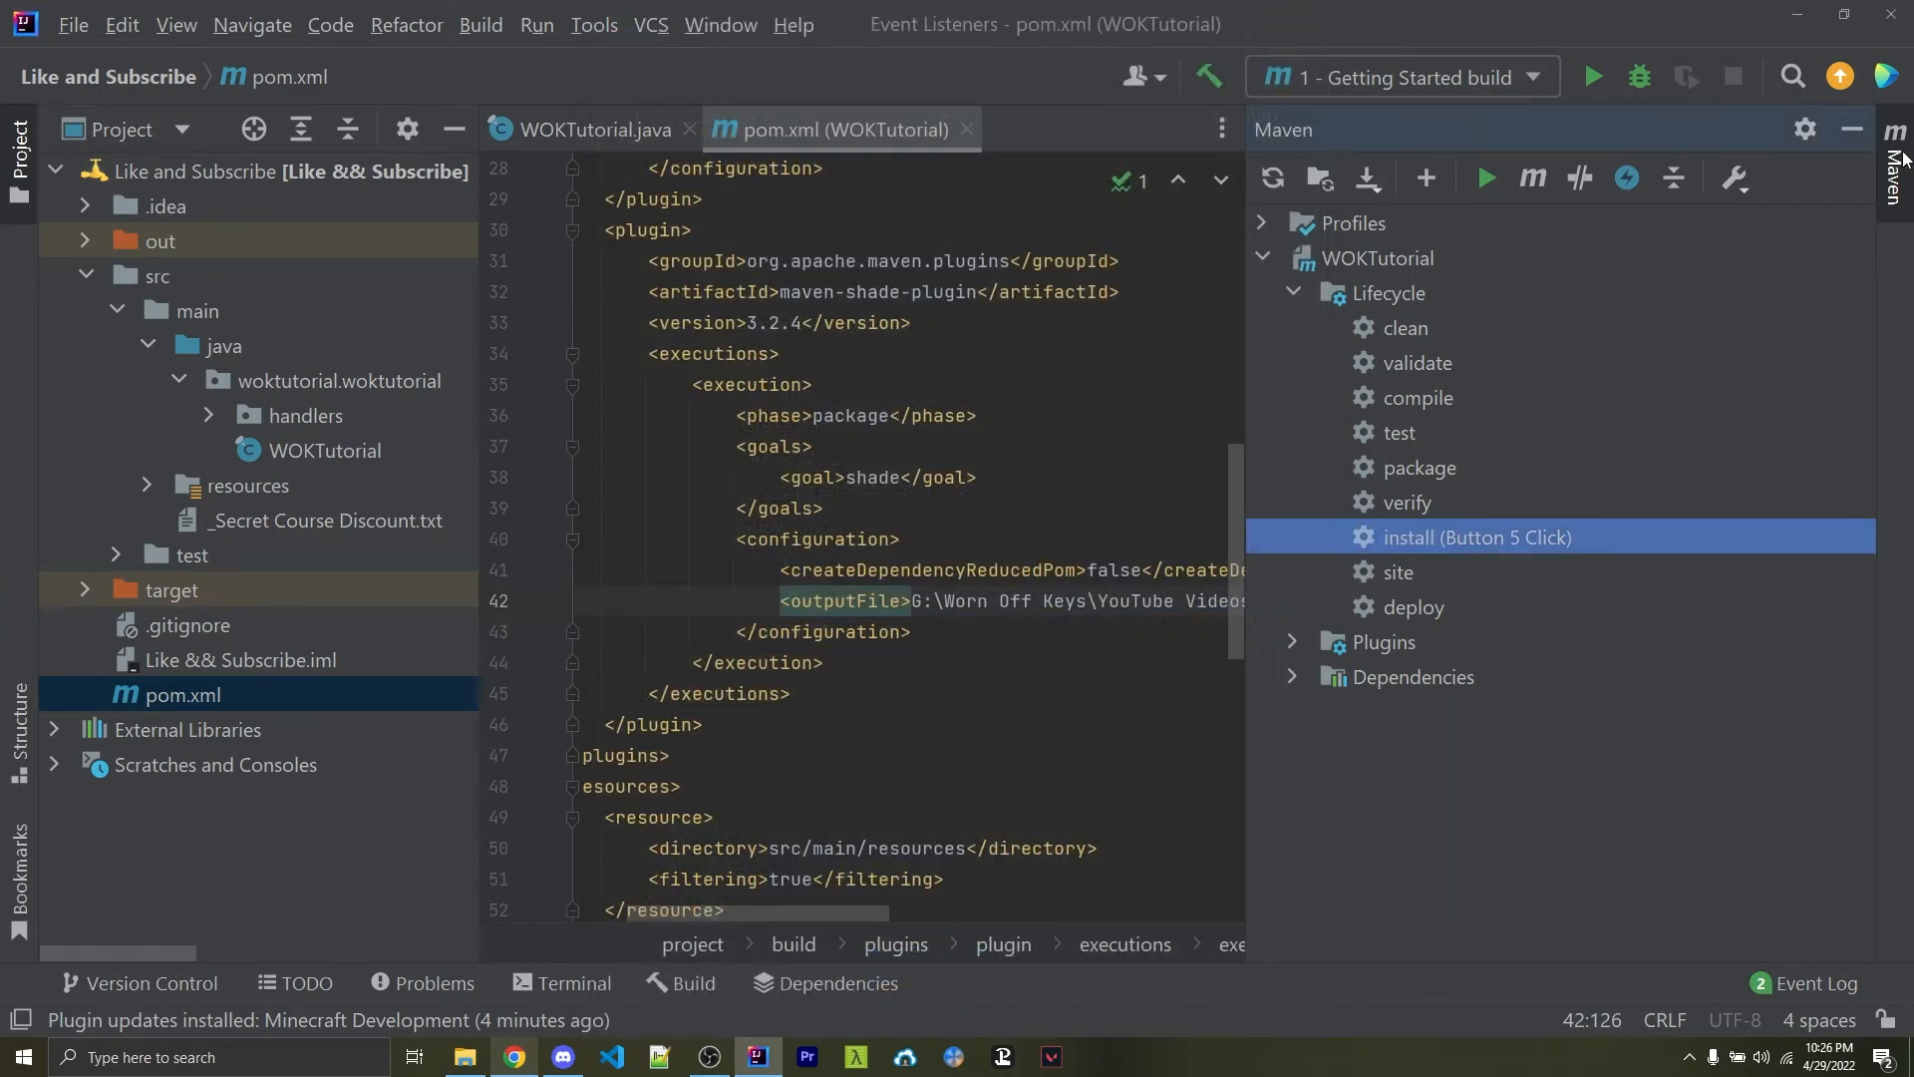
mouse_move(1408, 554)
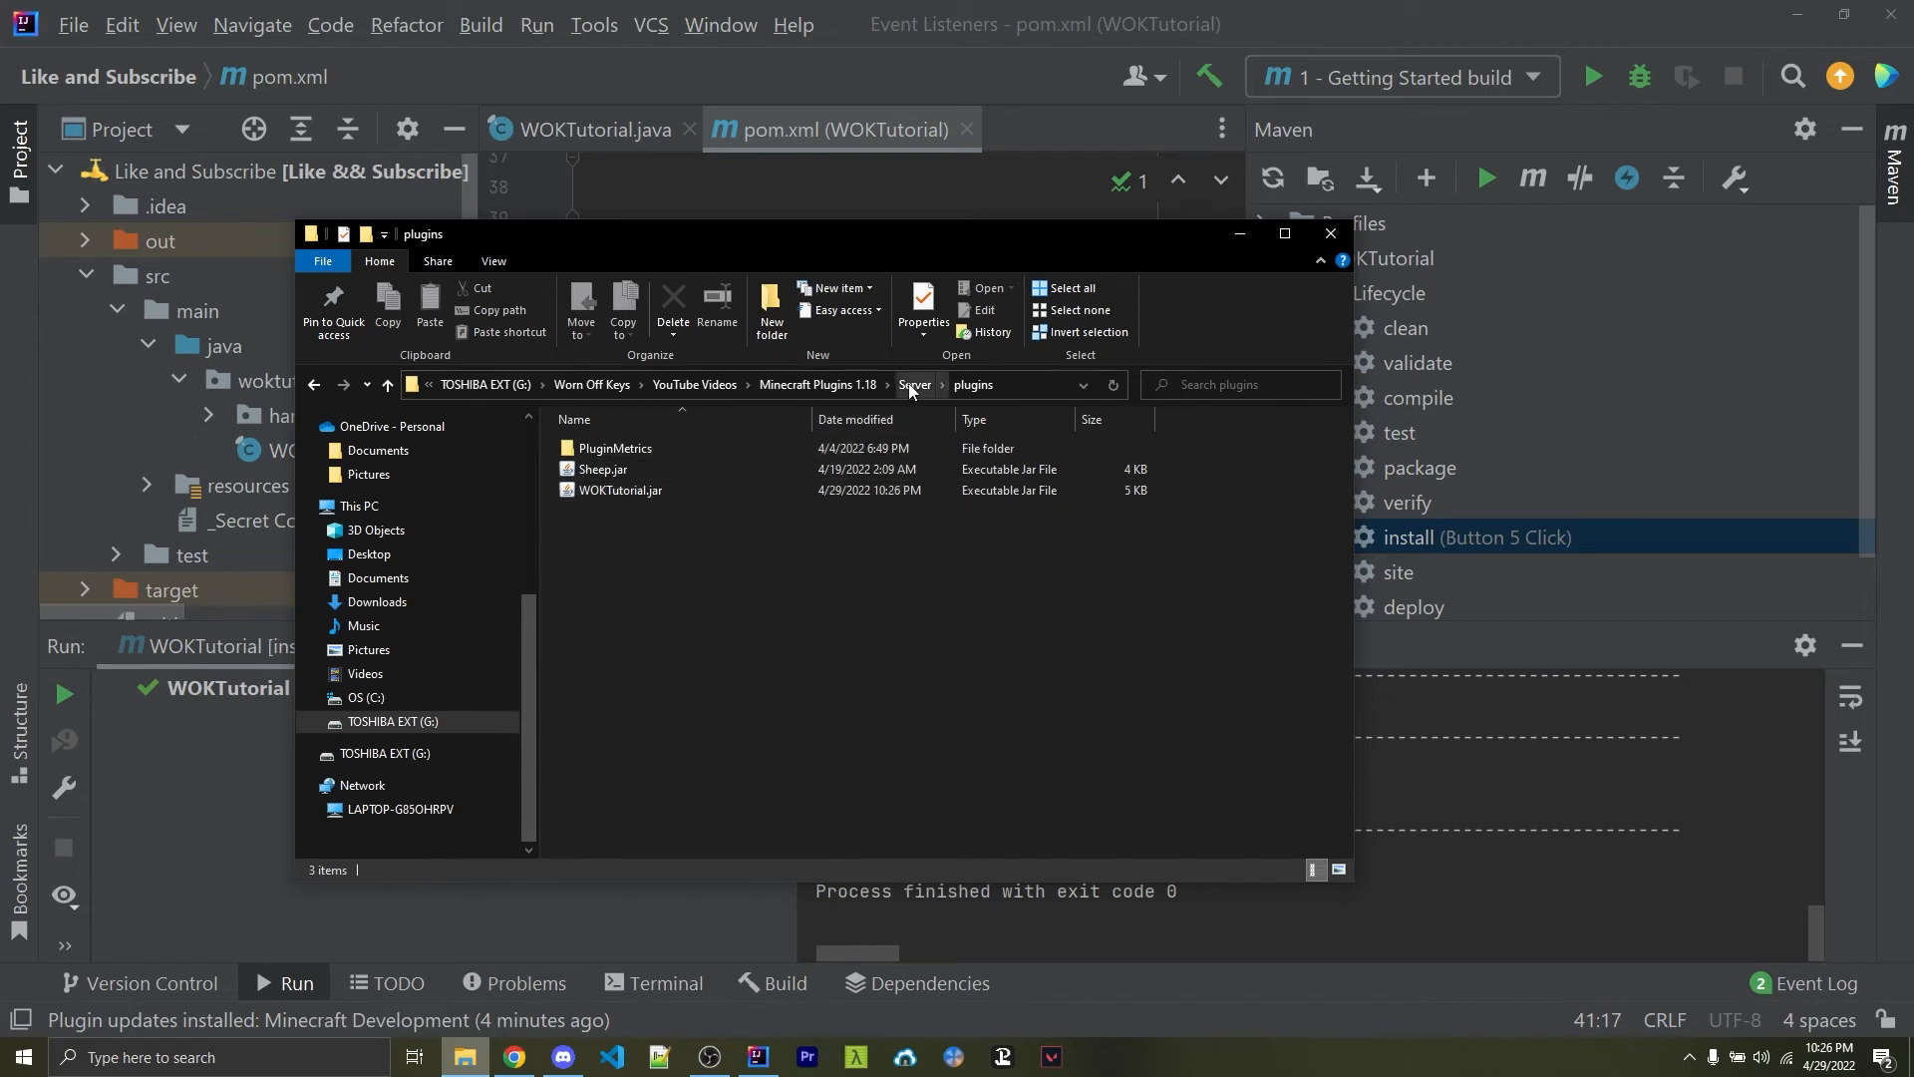
Go up to the Server folder and edit start.bat in Notepad
left_click(914, 384)
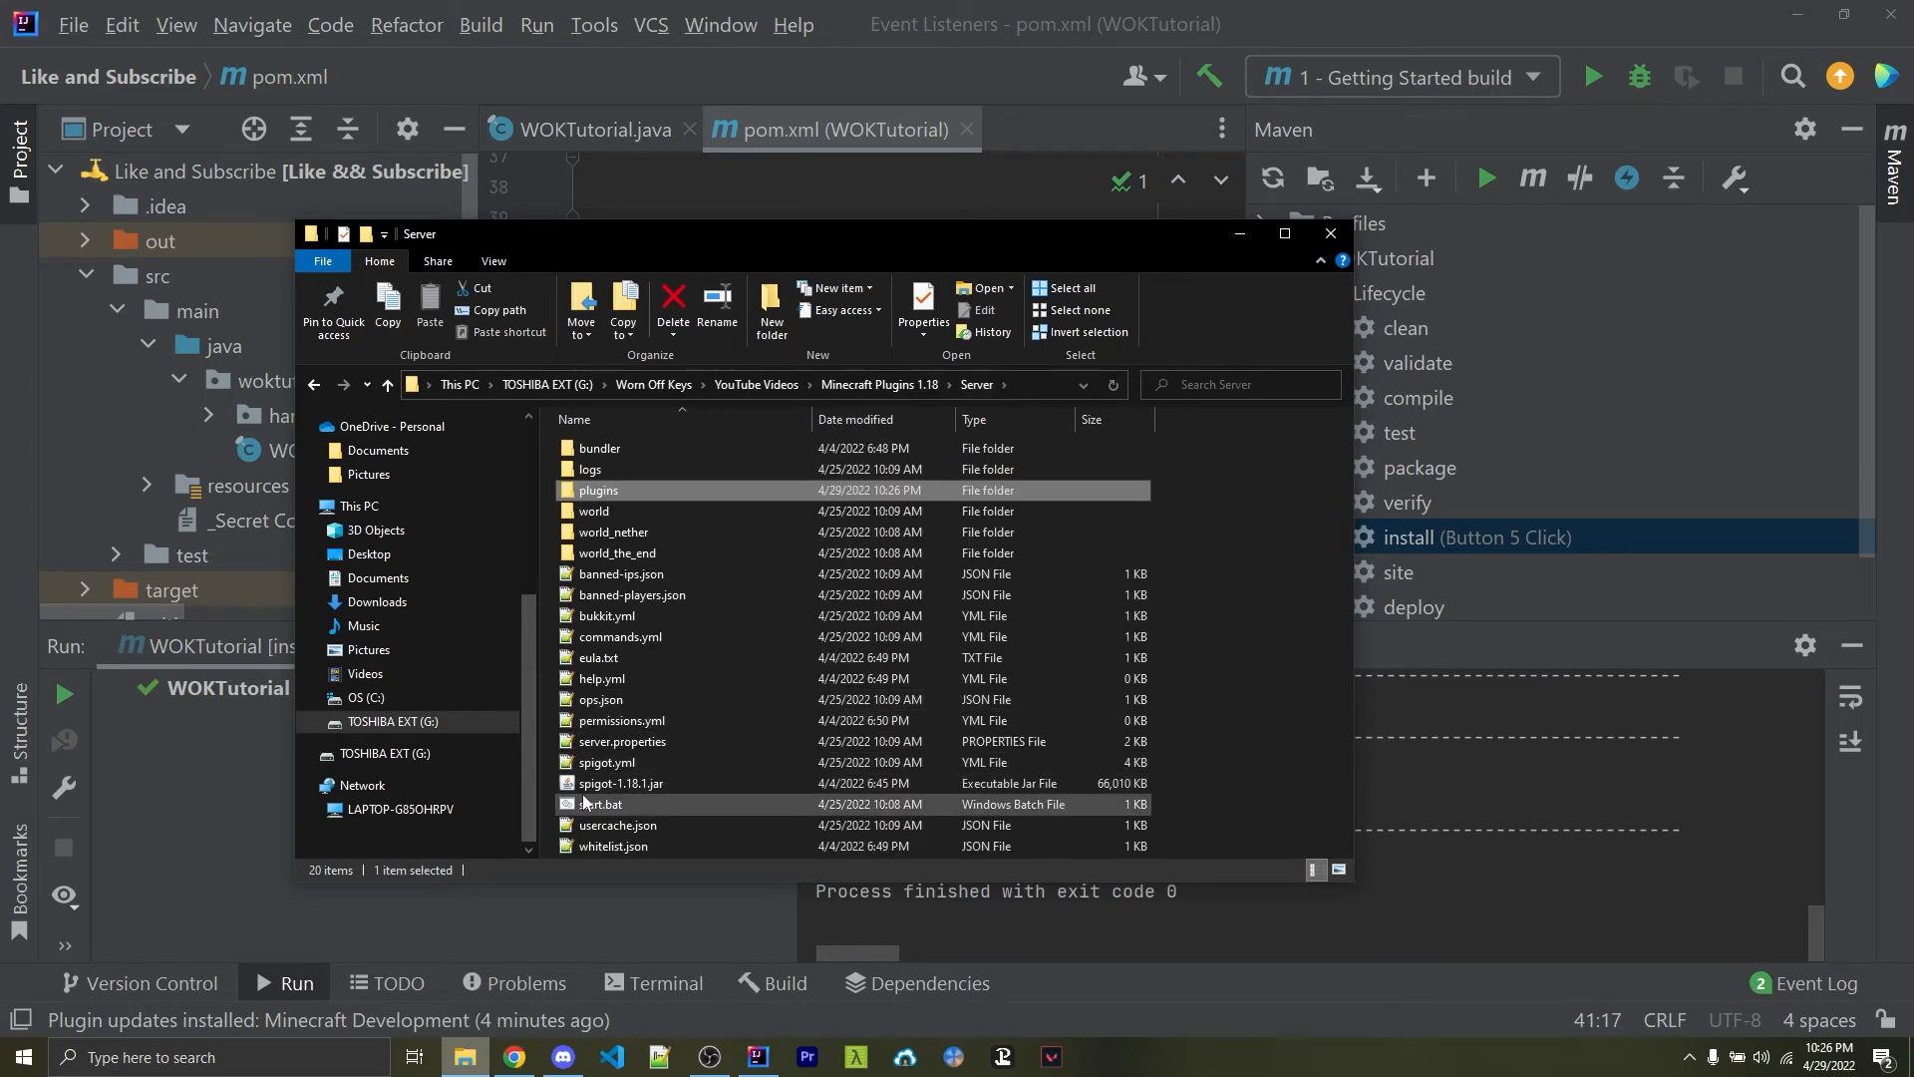
right_click(601, 803)
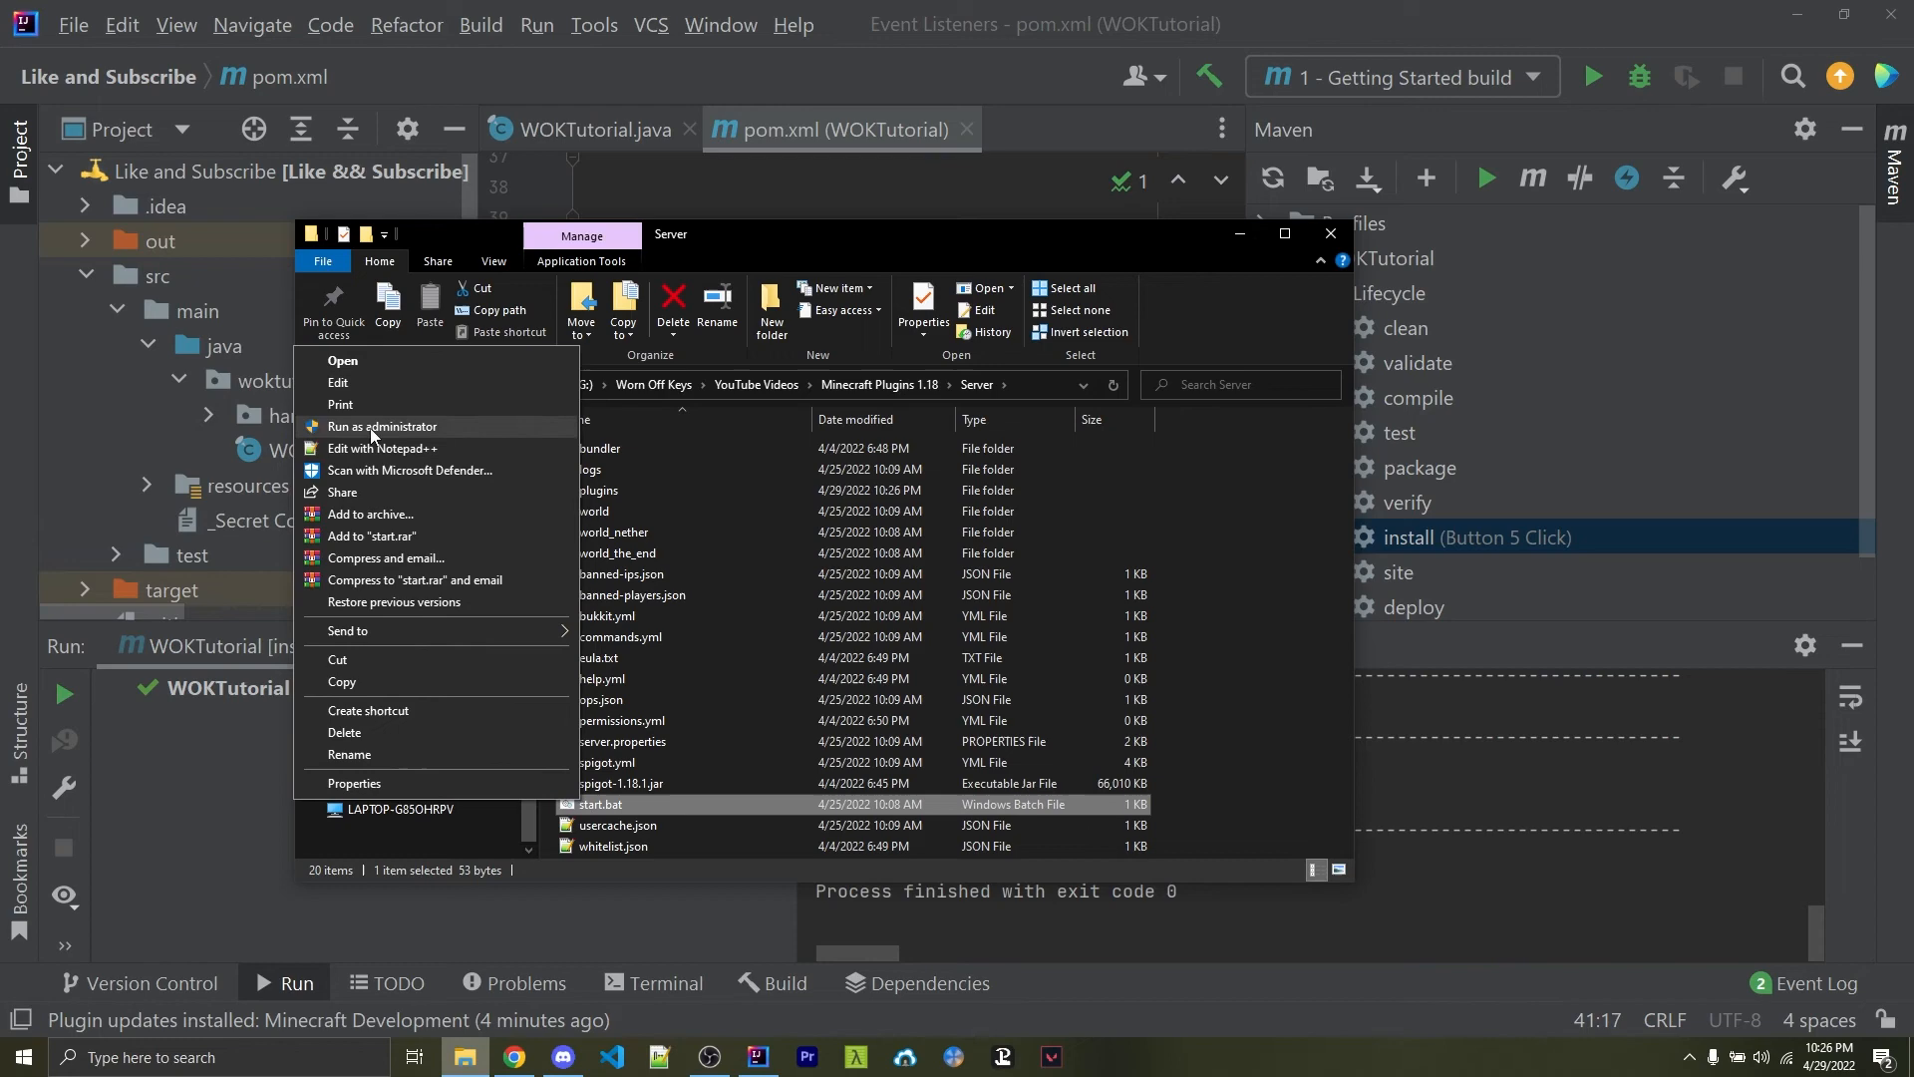
left_click(341, 382)
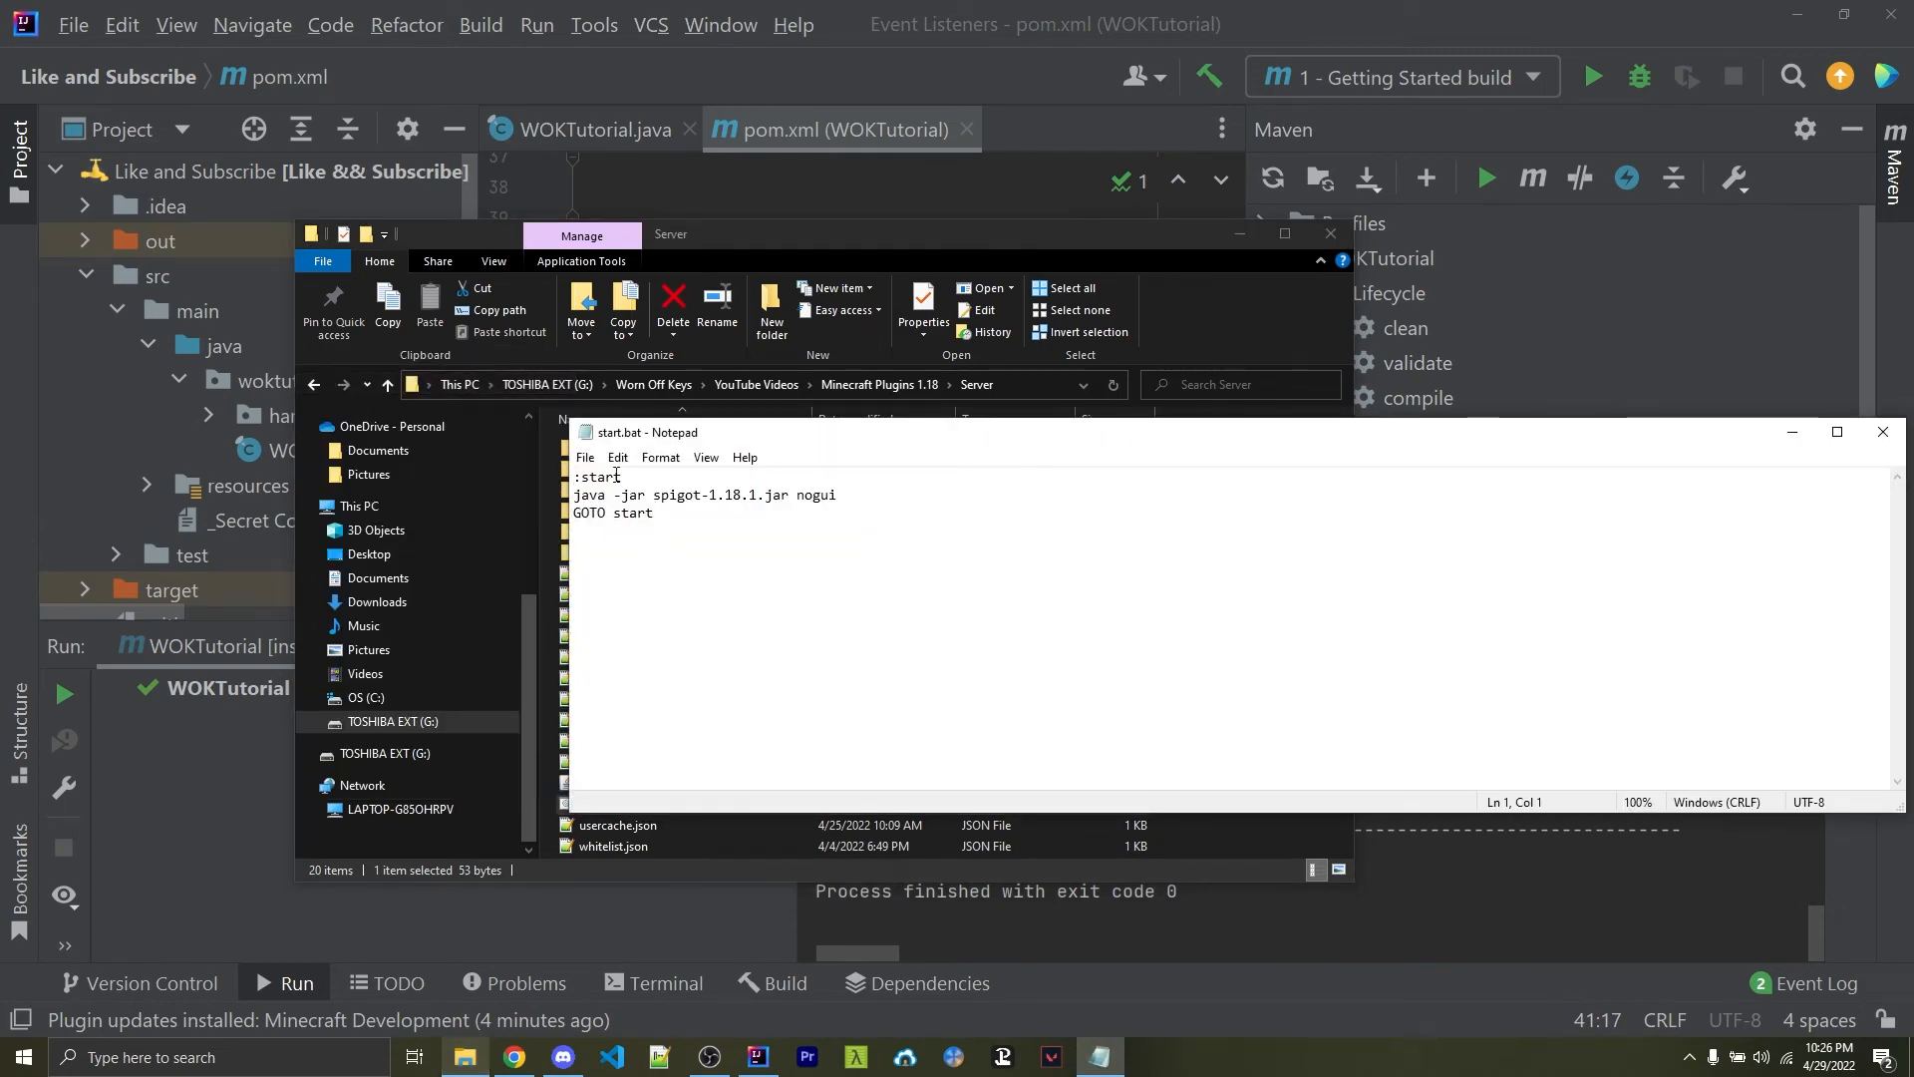
Review the :start loop and Spigot 1.18.1 launch command, then close the script
double_click(601, 476)
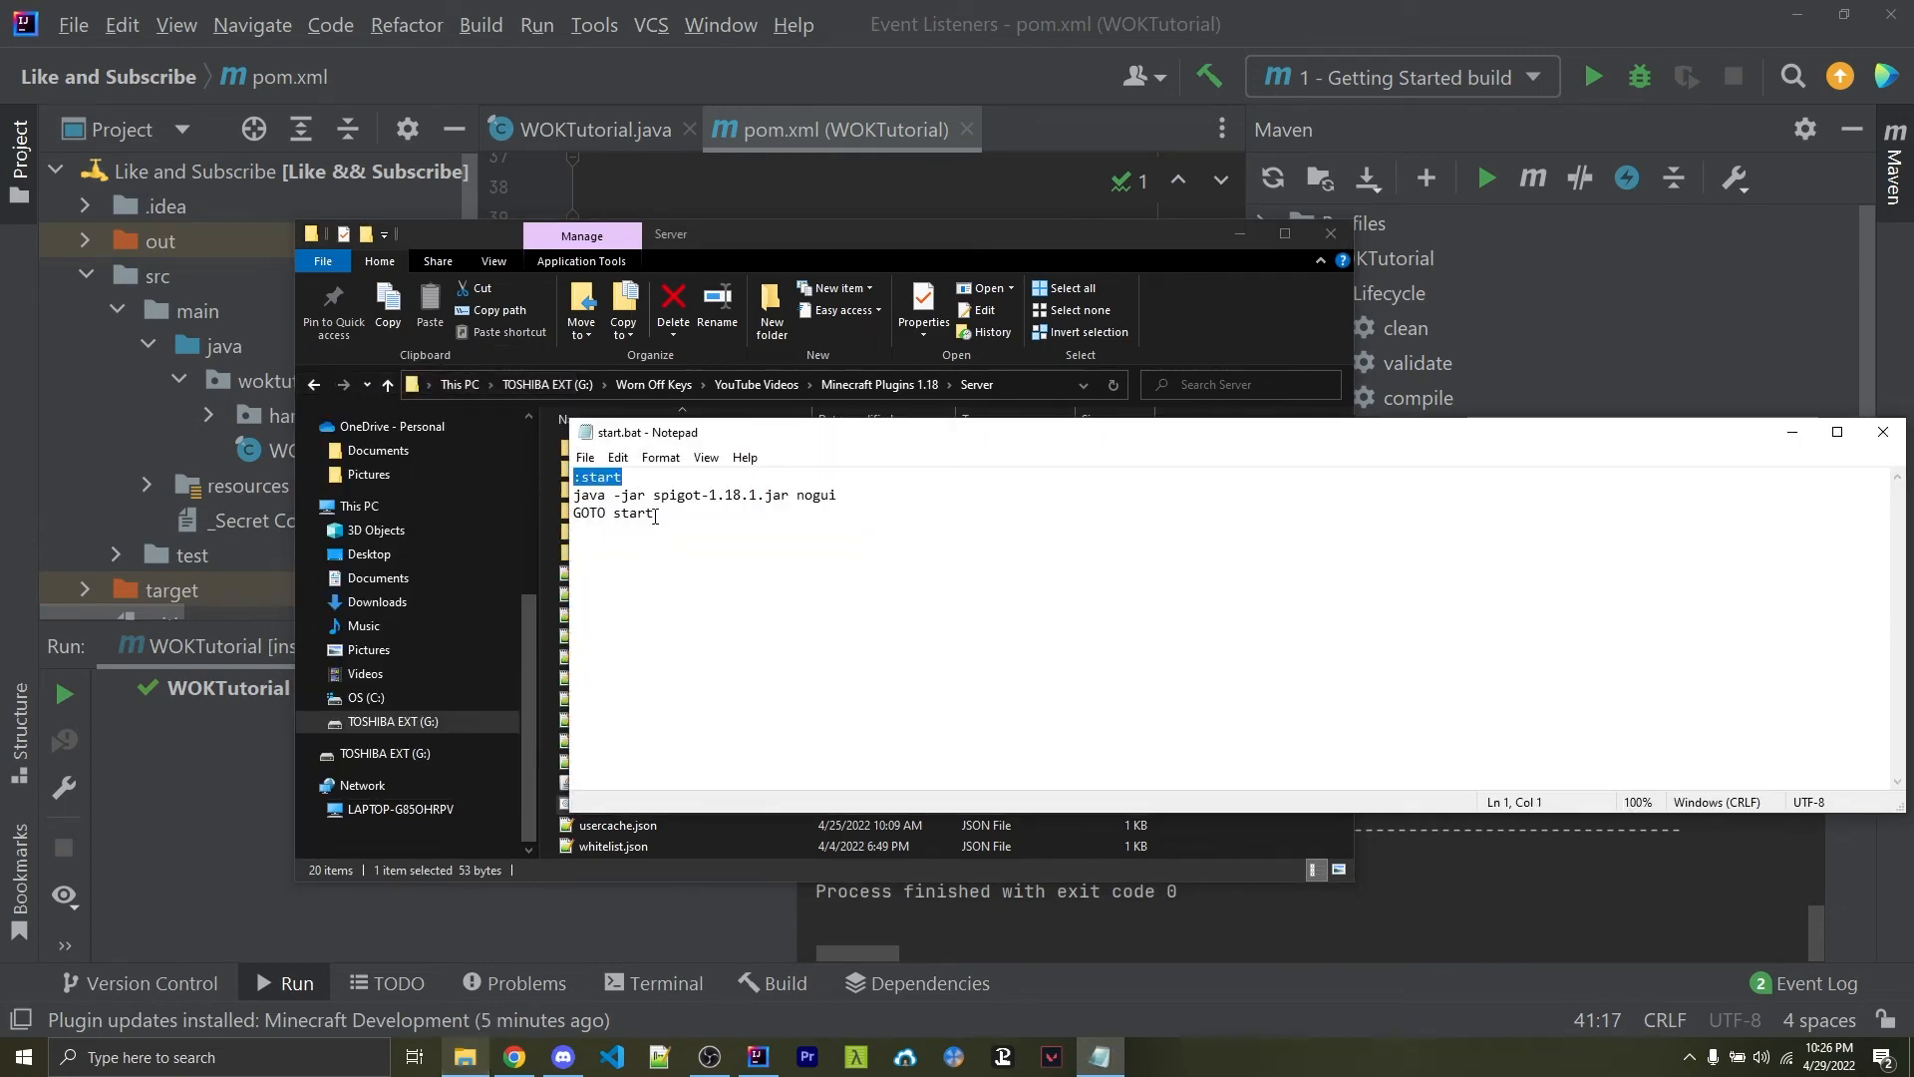
left_click(655, 514)
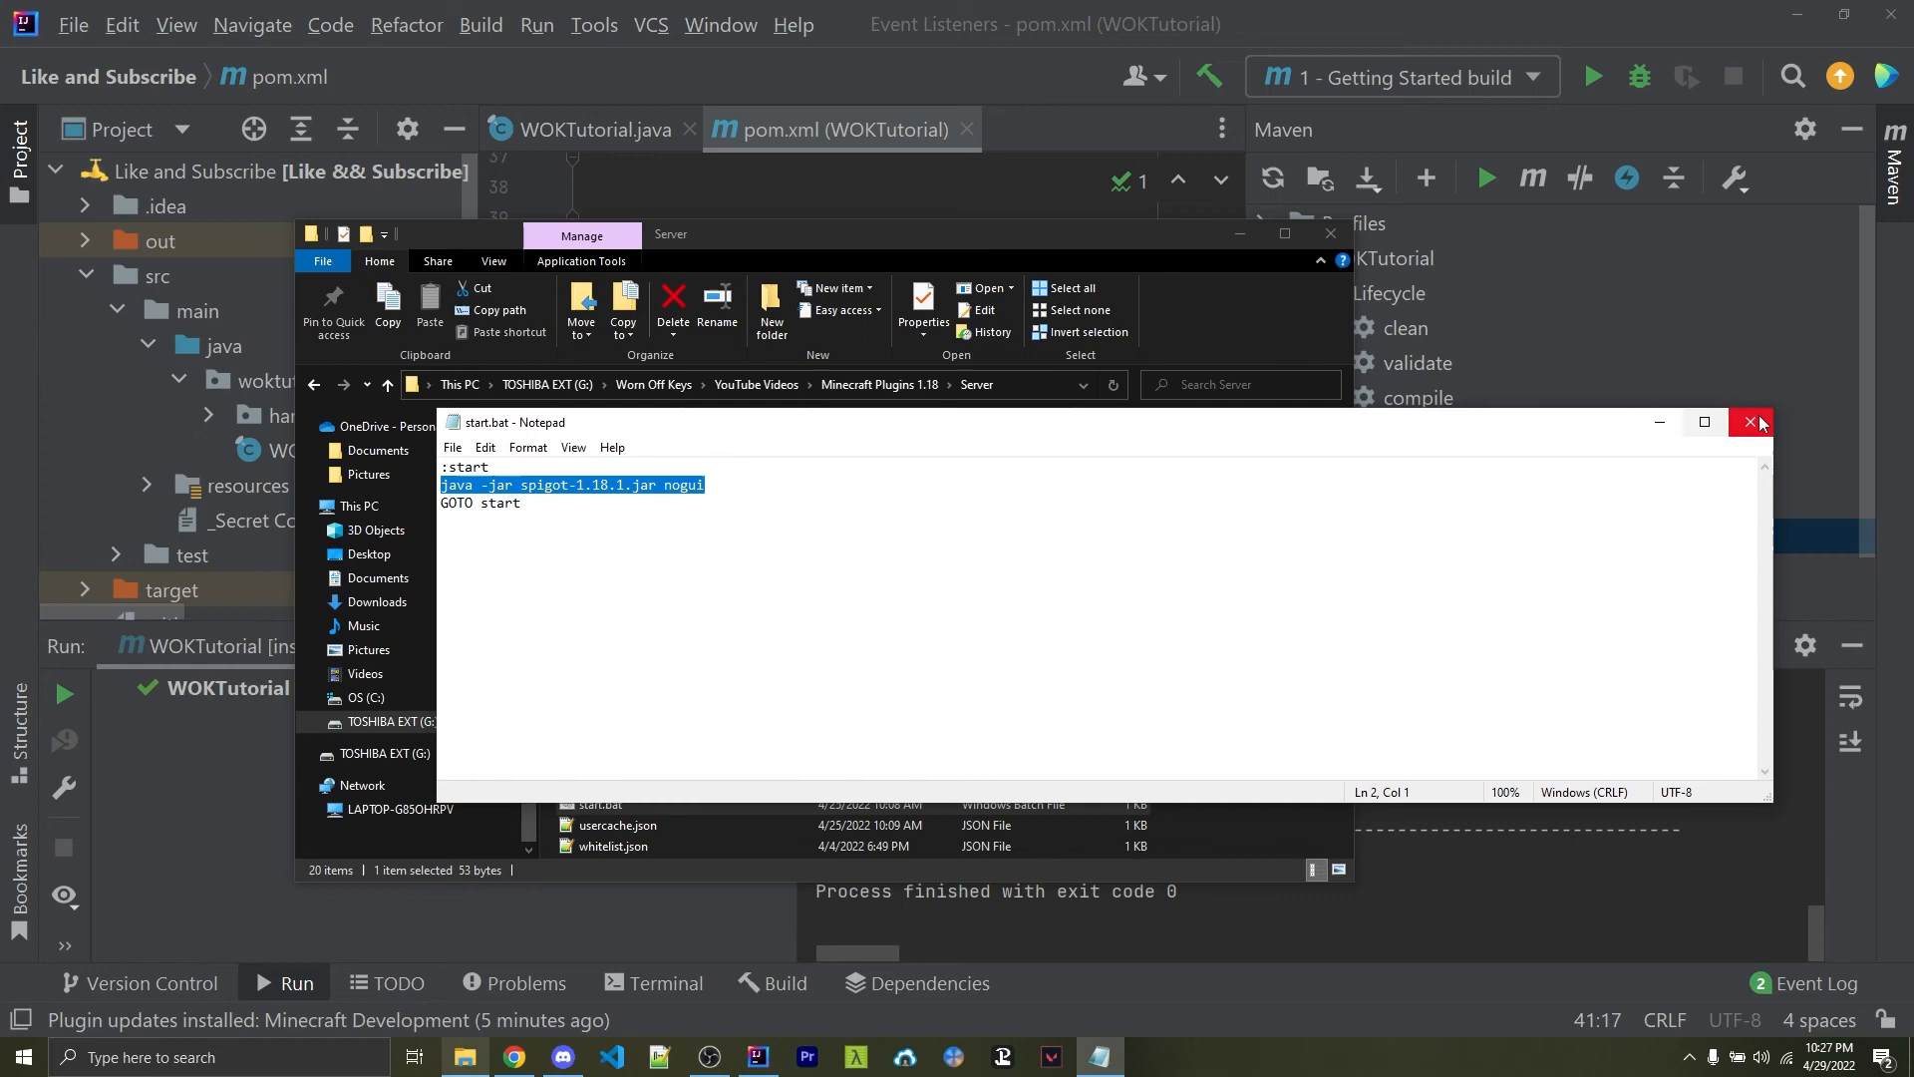
mouse_move(1751, 421)
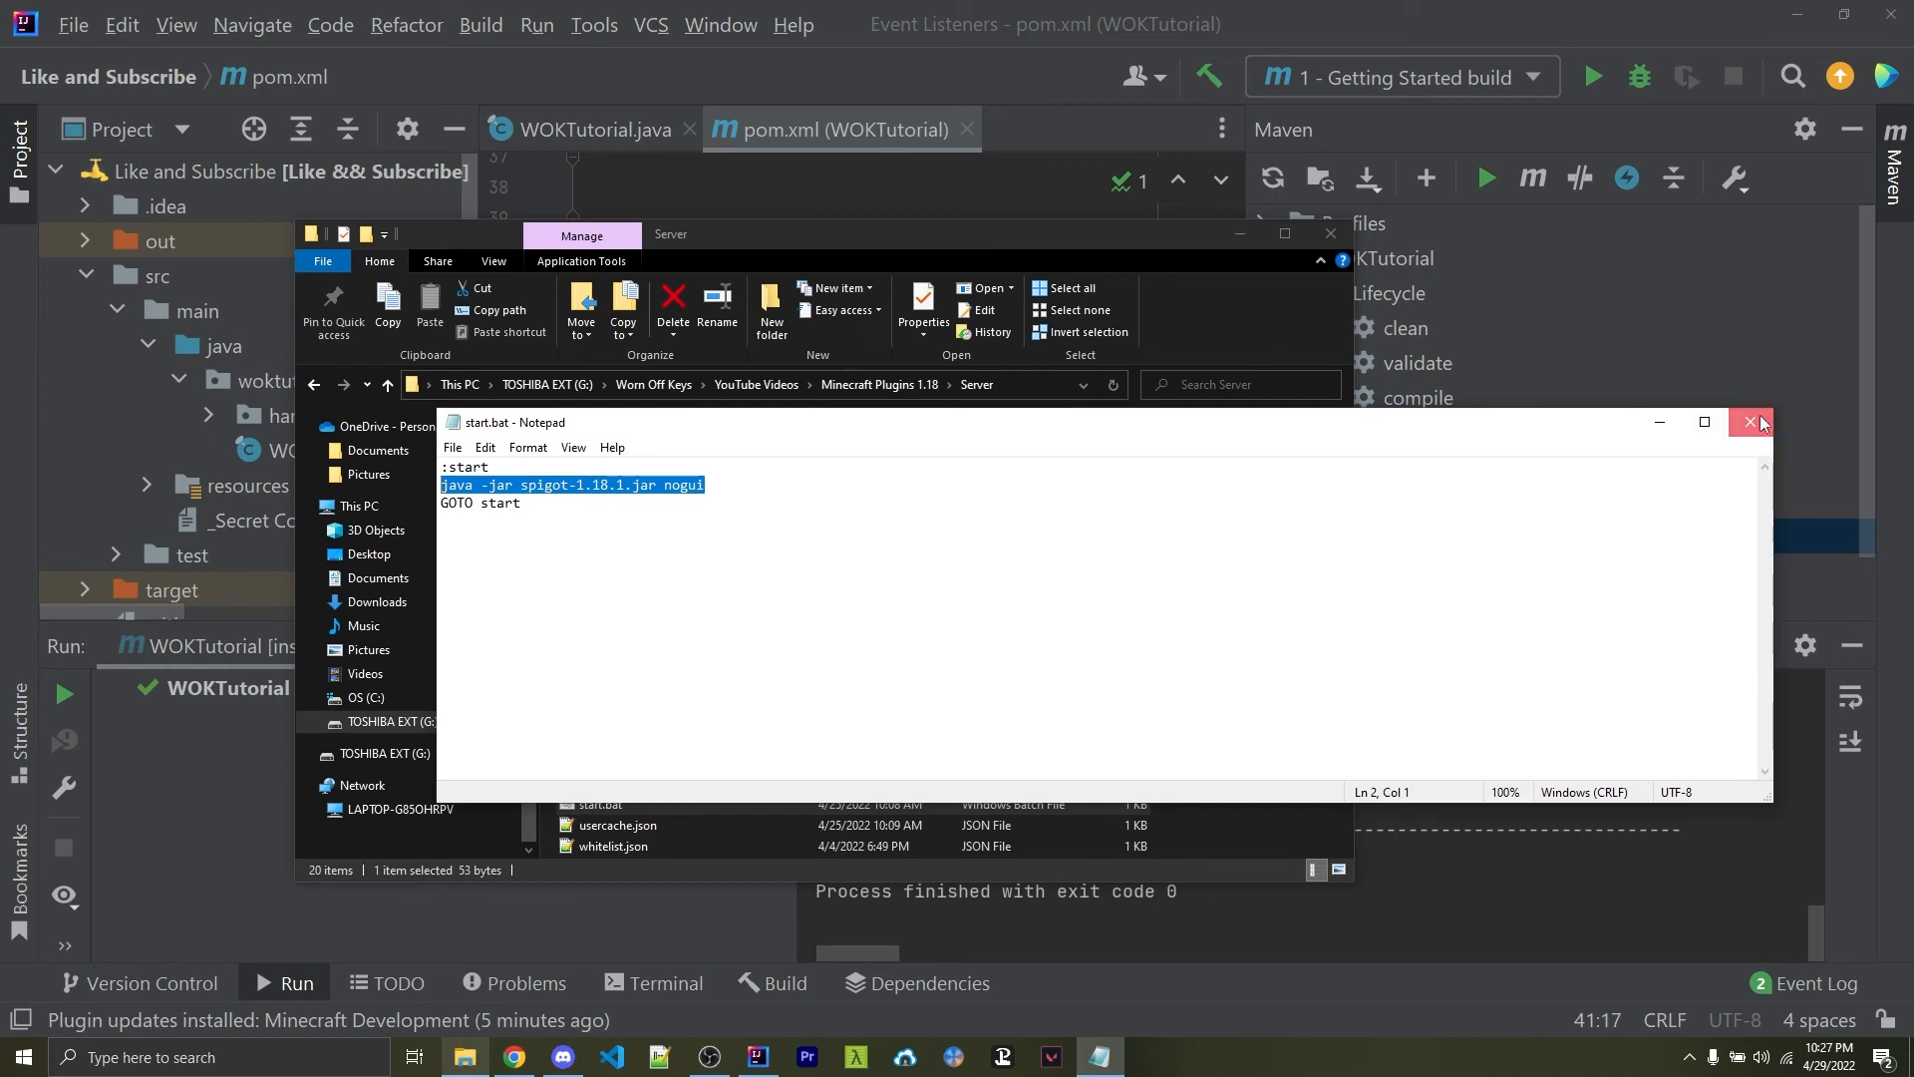
left_click(1750, 422)
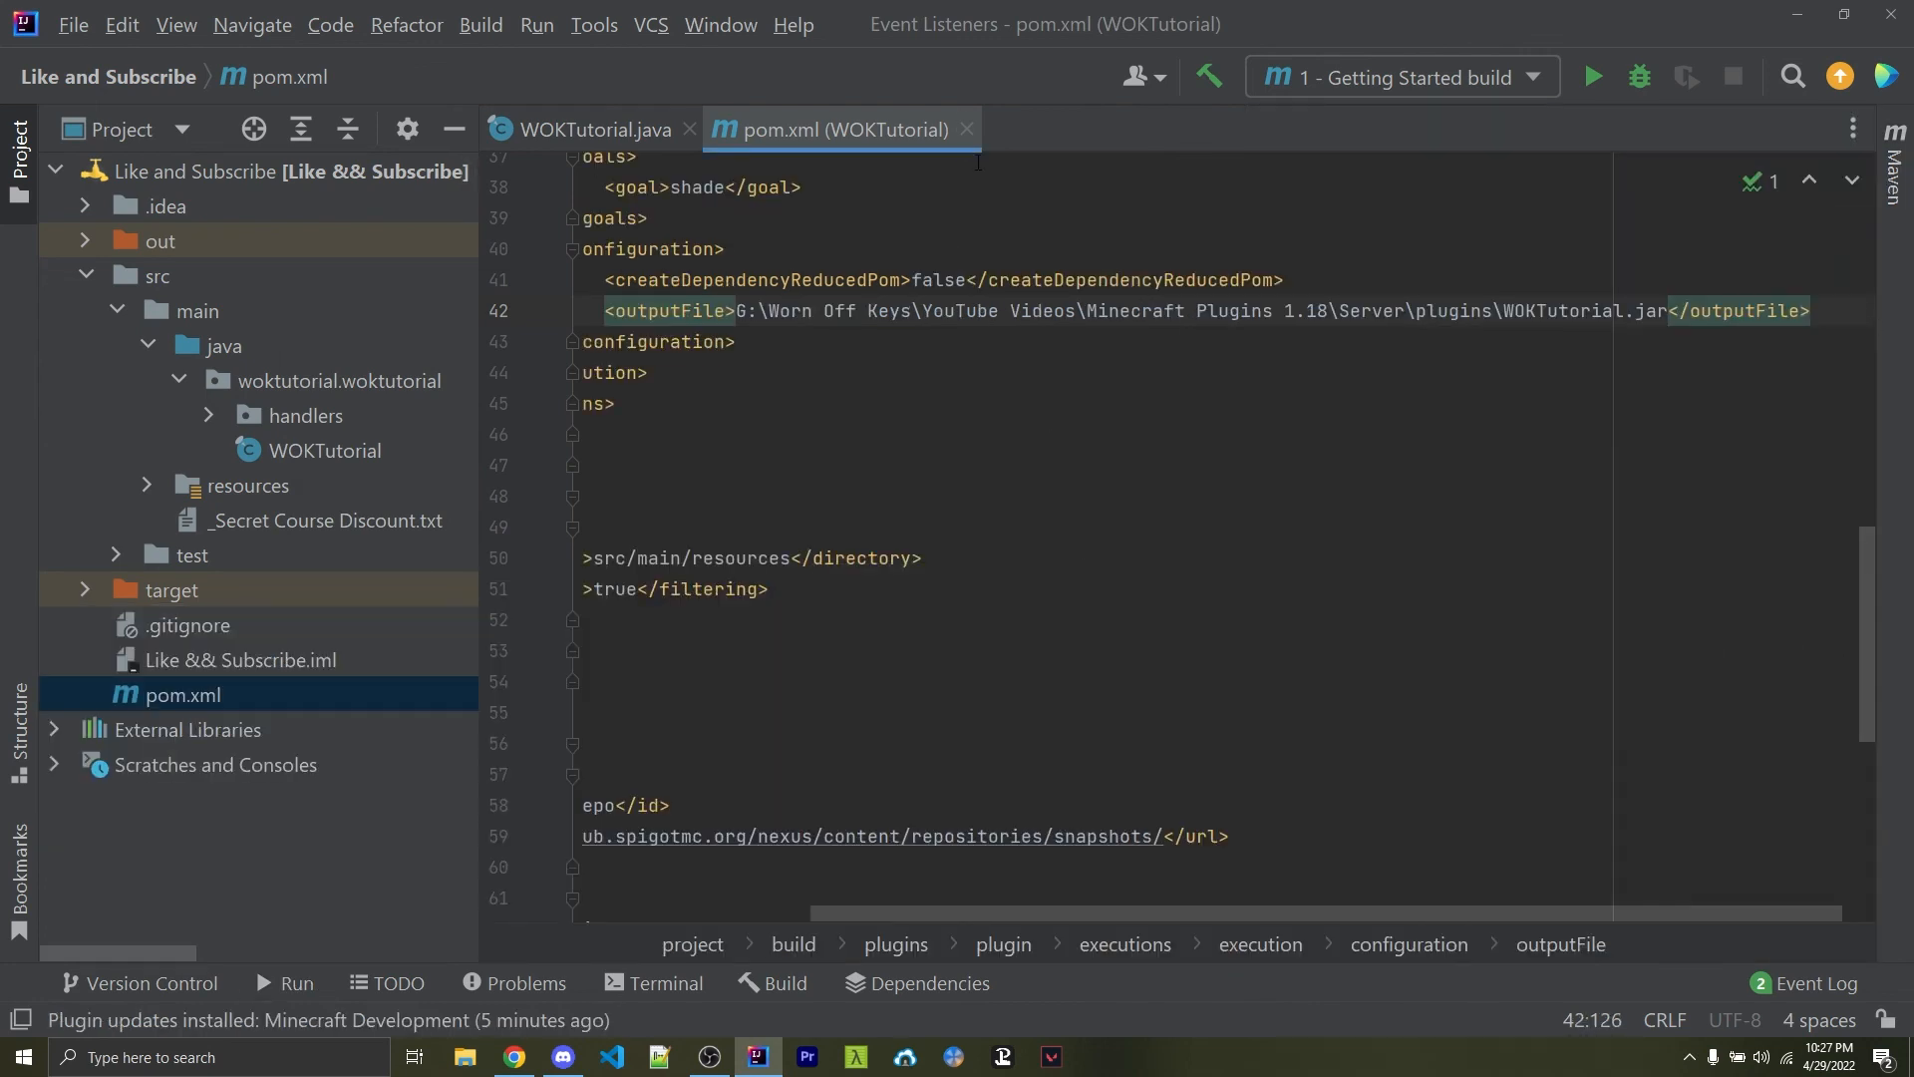
Close pom.xml so WOKTutorial.java is the only open file
left_click(589, 128)
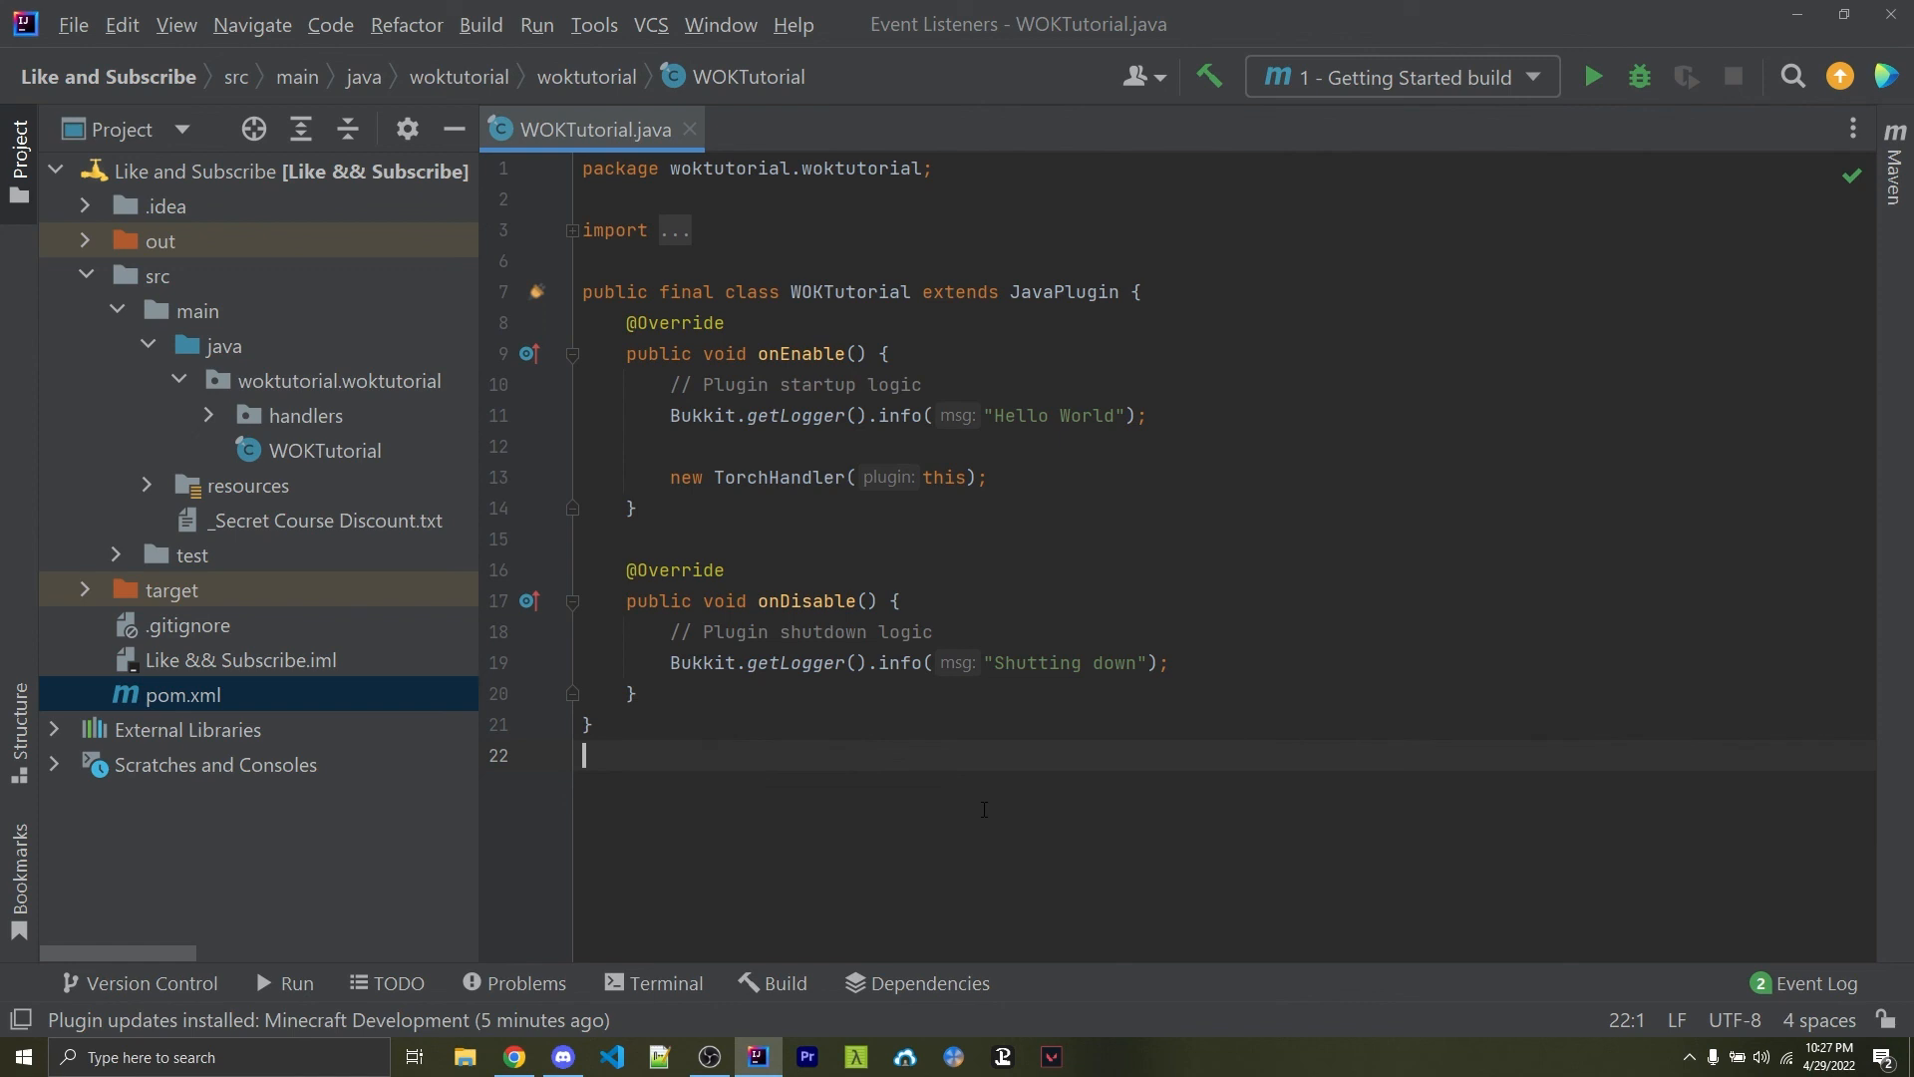